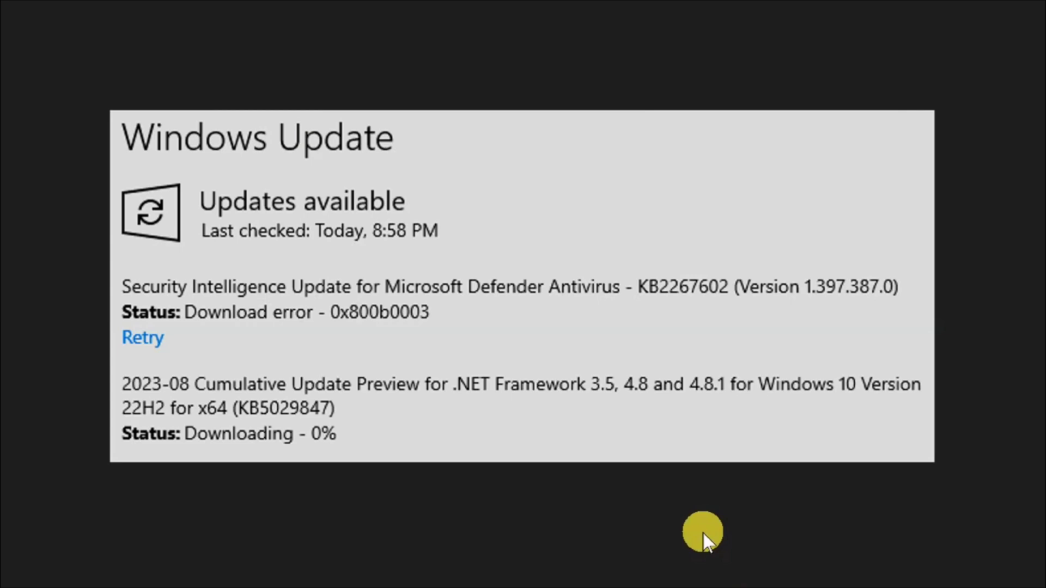
mouse_move(701, 439)
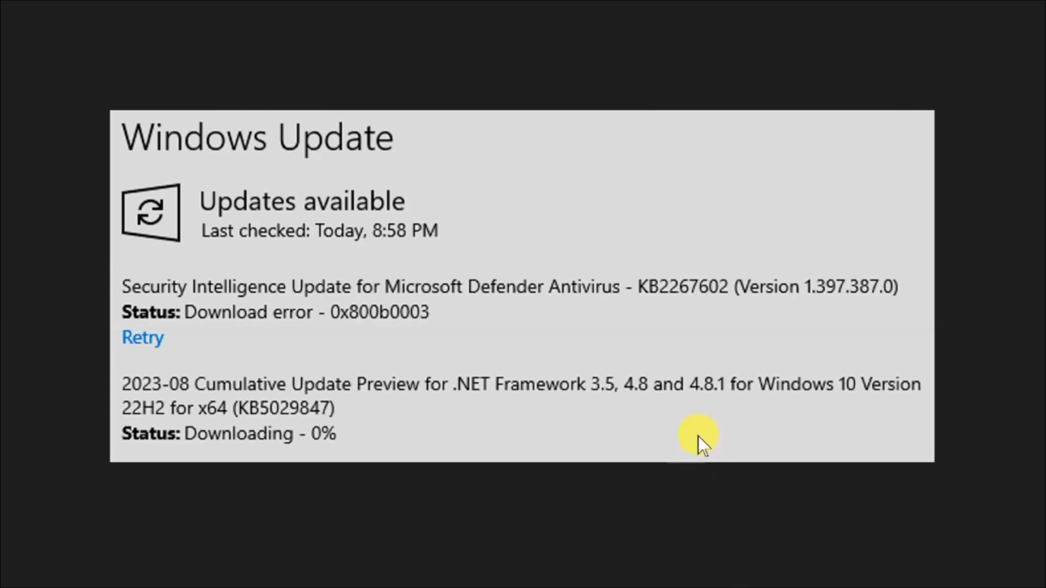
mouse_move(673, 360)
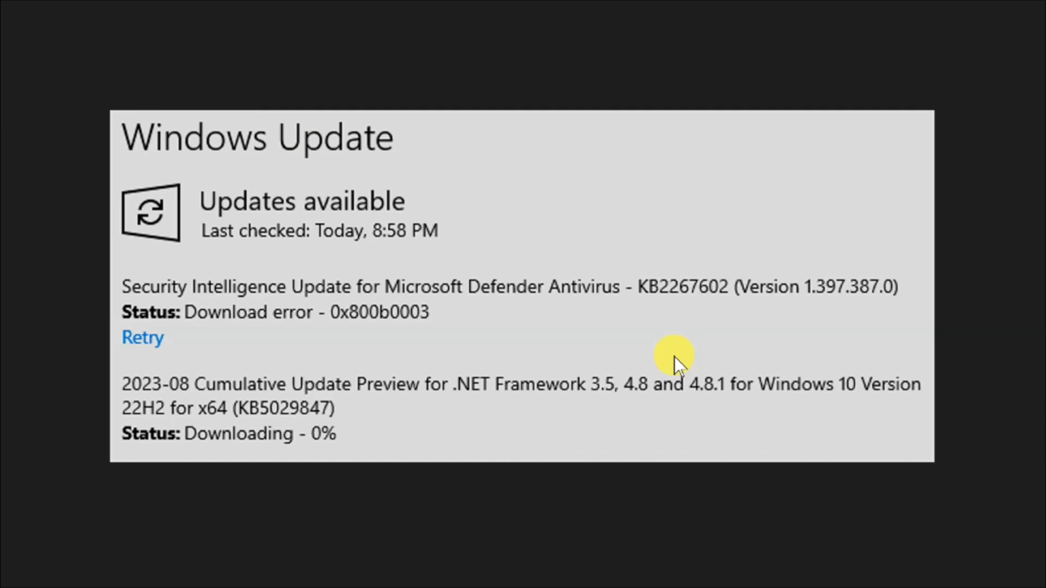
mouse_move(950, 364)
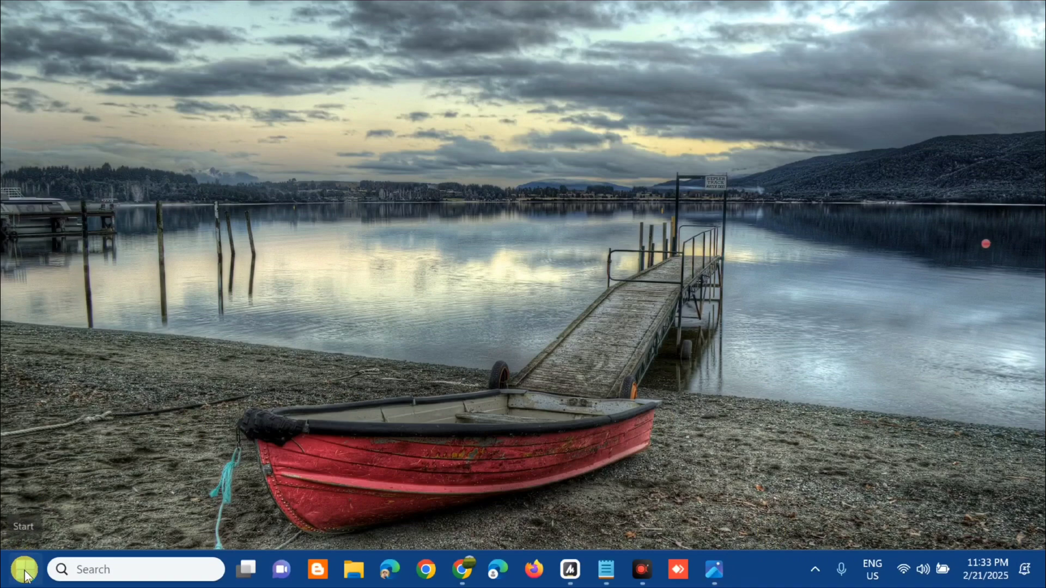
Reach the Windows Security page under Privacy & security from the Start quick menu.
right_click(22, 569)
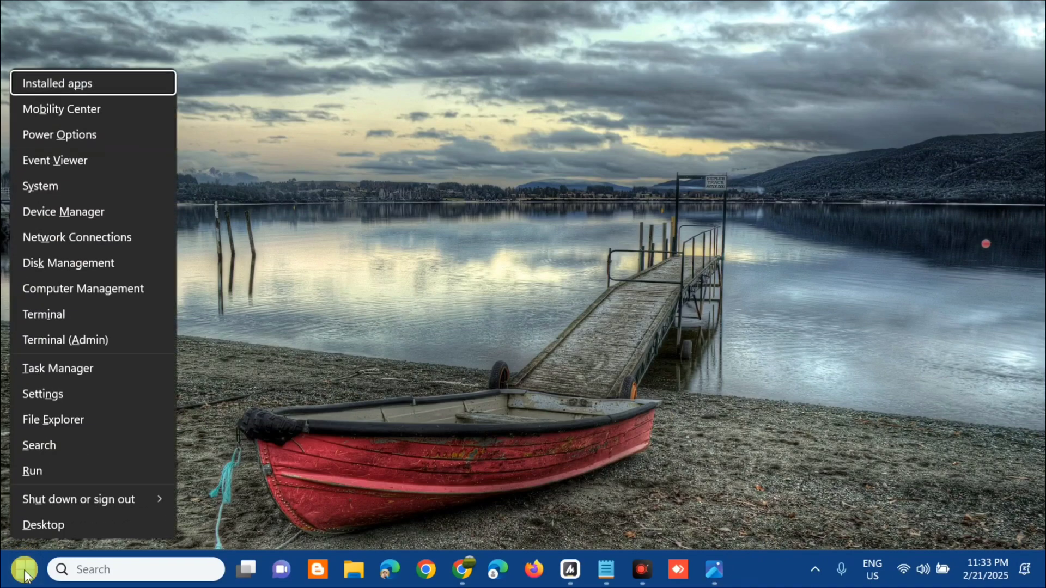
mouse_move(43, 394)
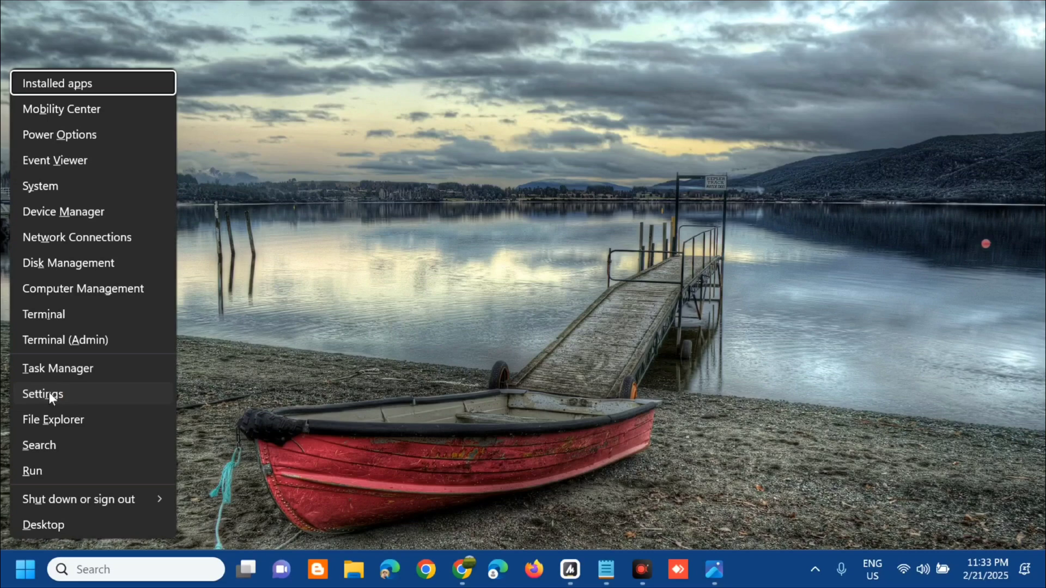
click(43, 394)
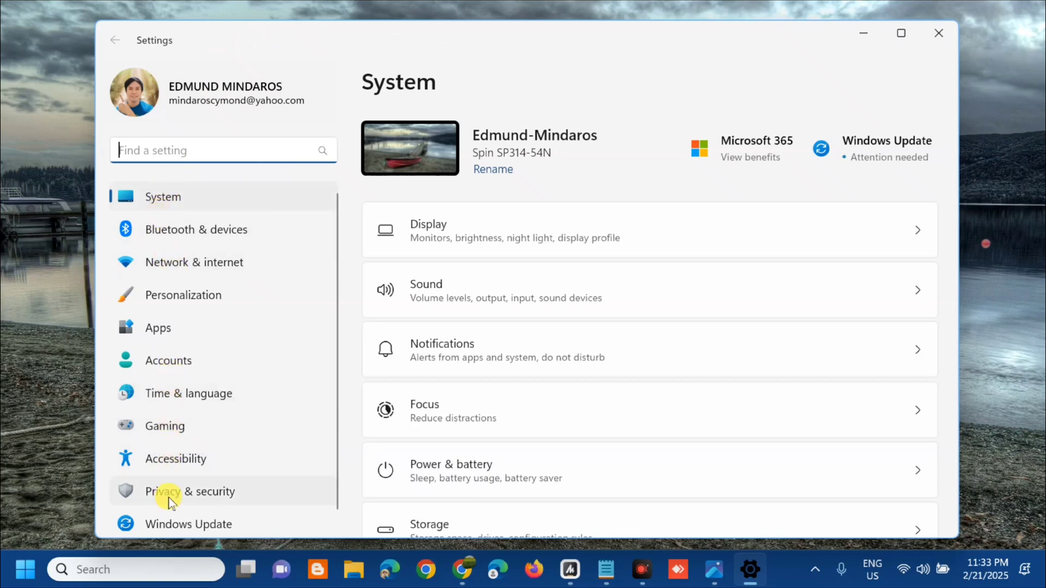
click(190, 491)
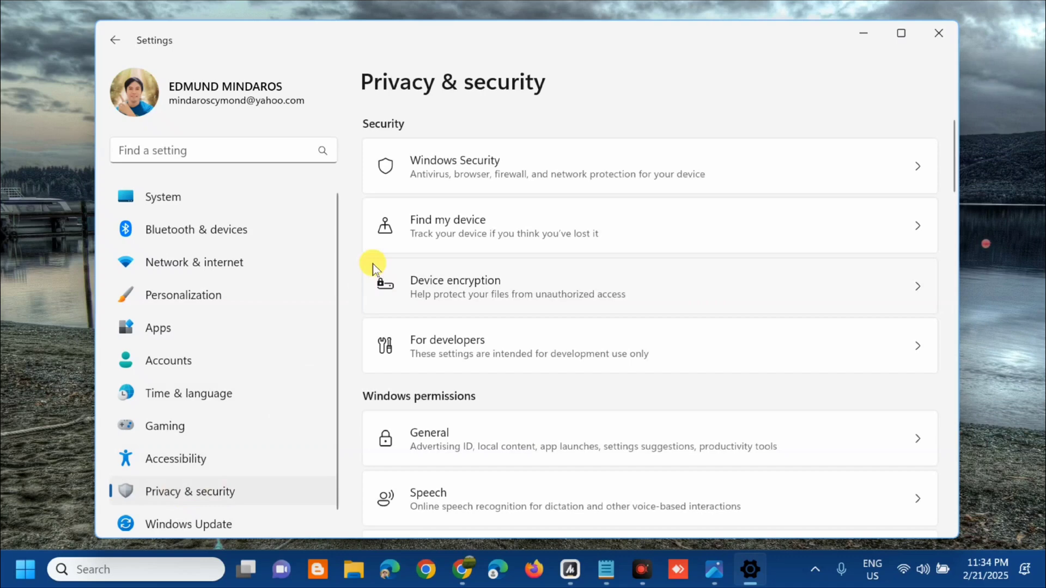
mouse_move(449, 176)
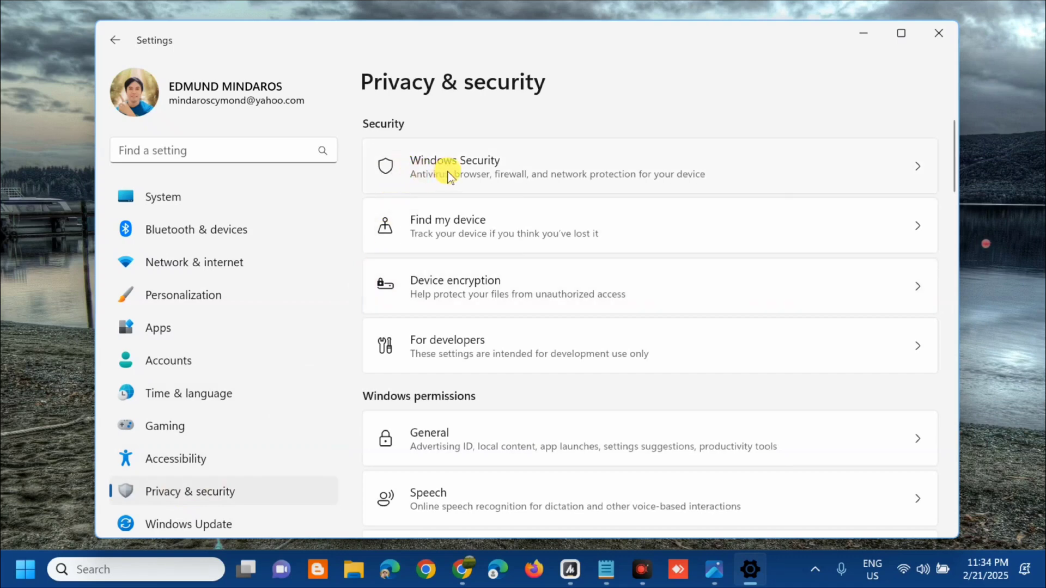
click(455, 166)
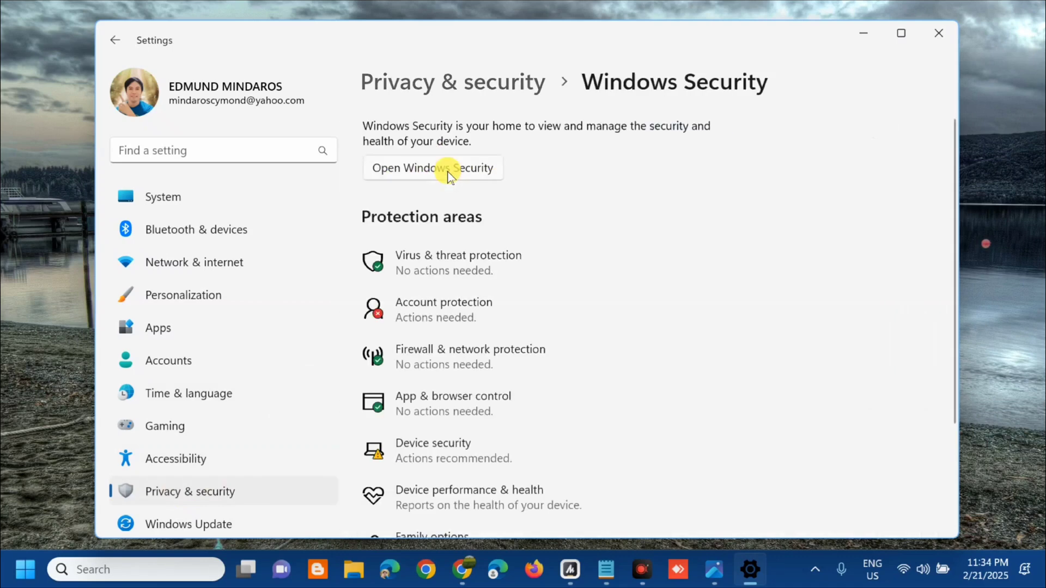
mouse_move(521, 137)
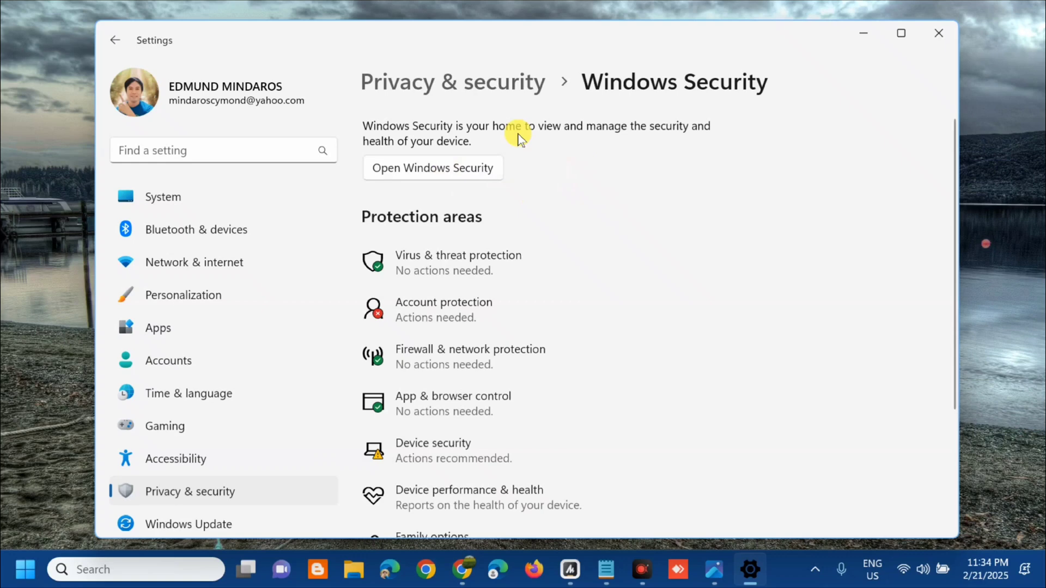
mouse_move(437, 176)
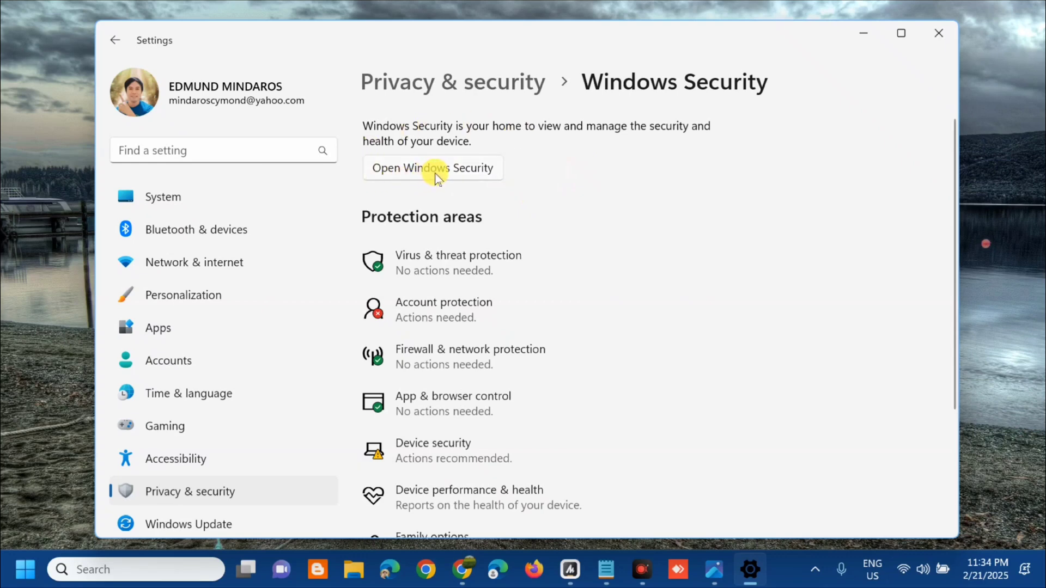
Launch the Windows Security app and view the Virus & threat protection page.
click(433, 168)
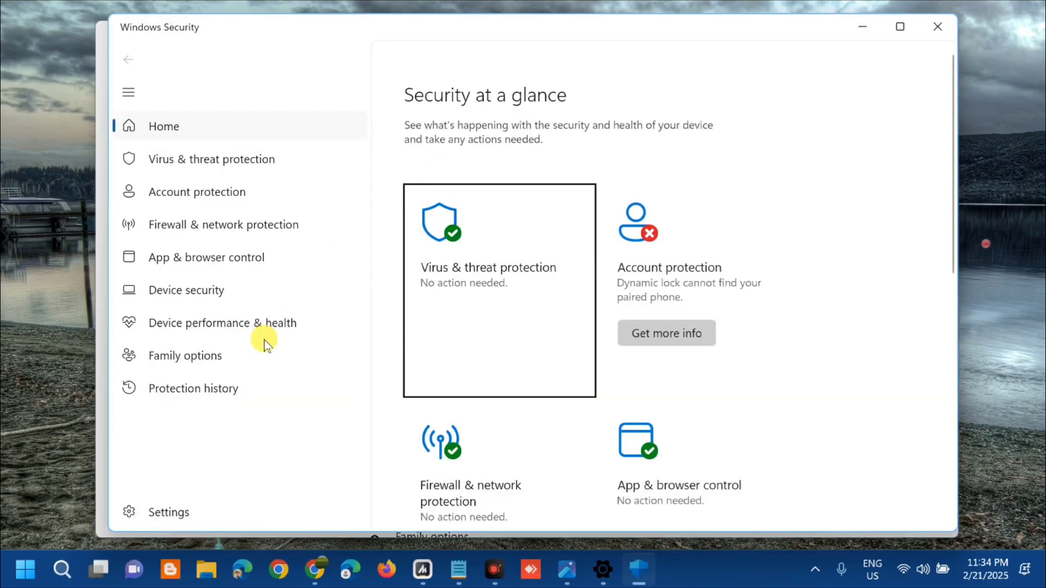
mouse_move(242, 69)
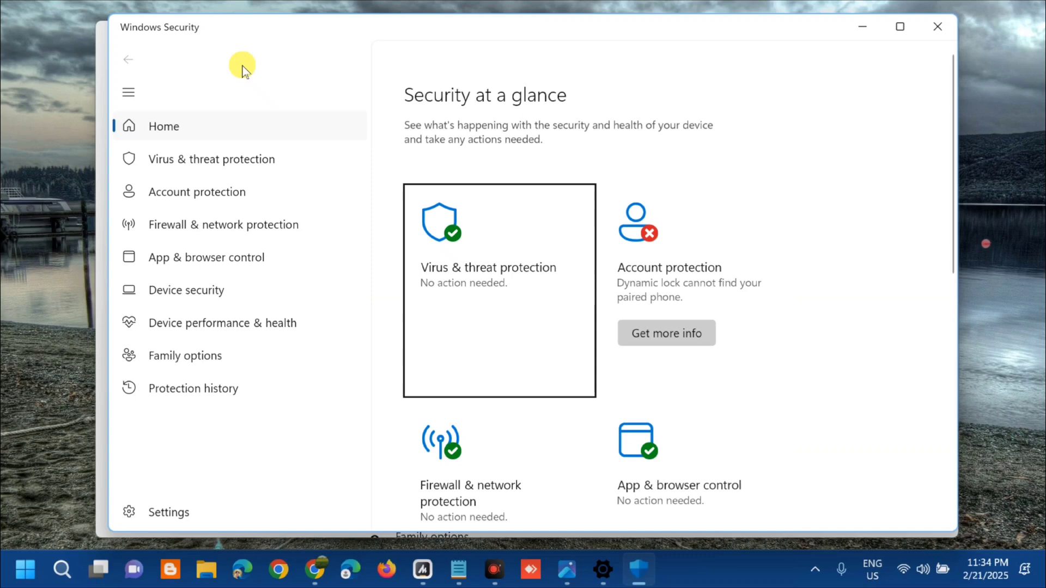
mouse_move(186, 271)
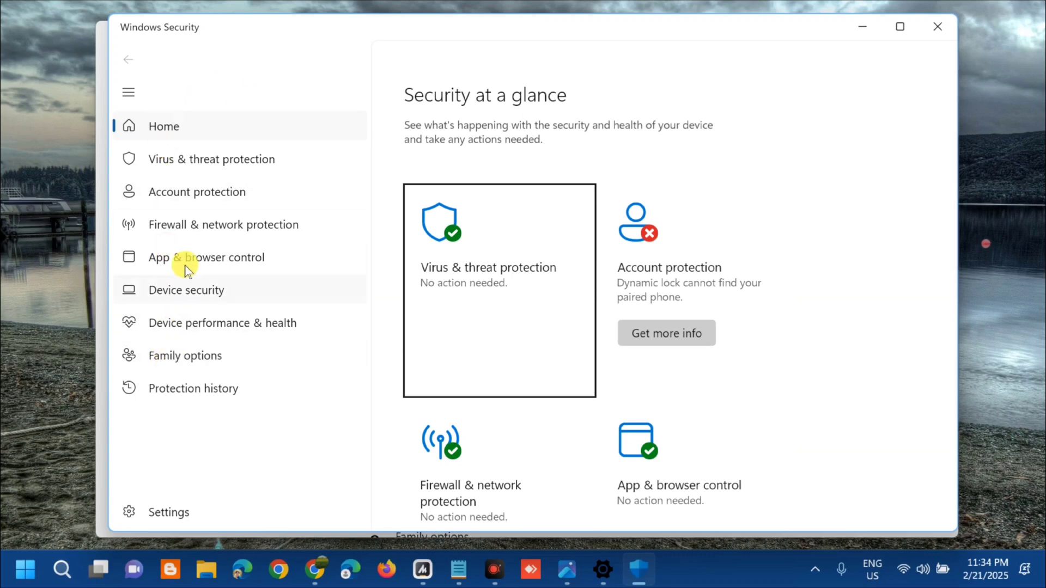
mouse_move(194, 167)
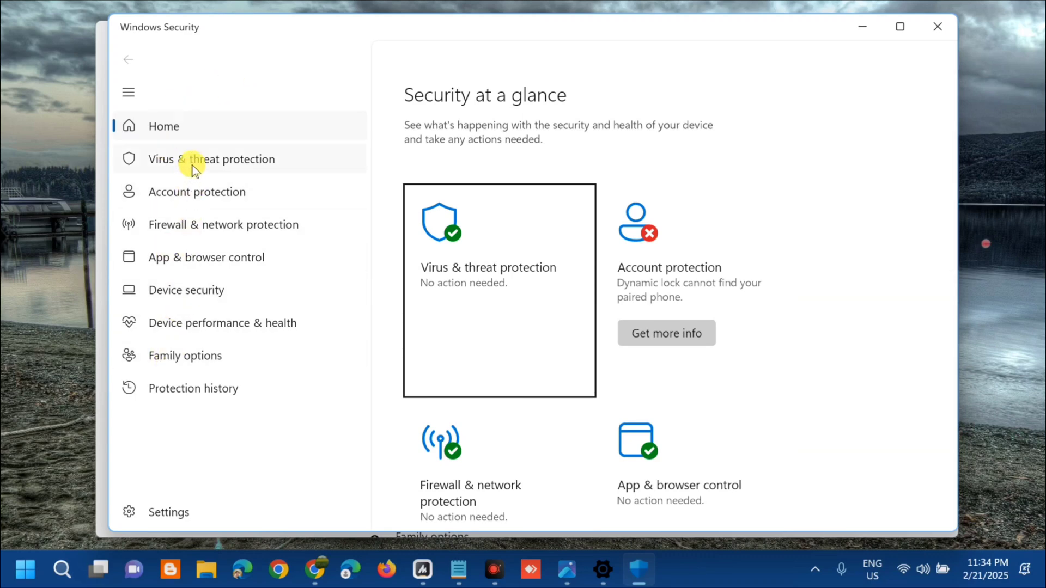
click(211, 159)
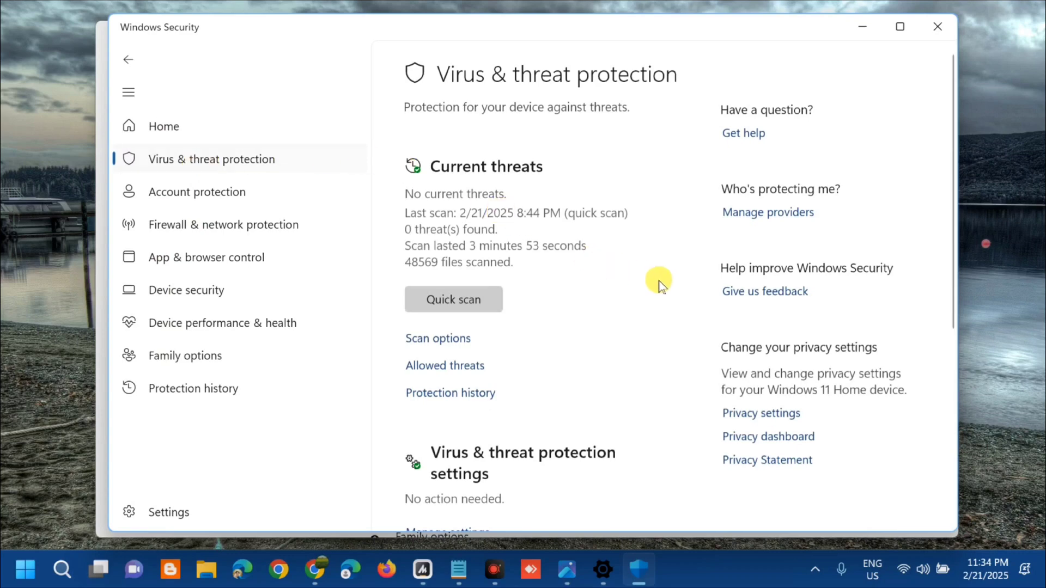
scroll(down, 3)
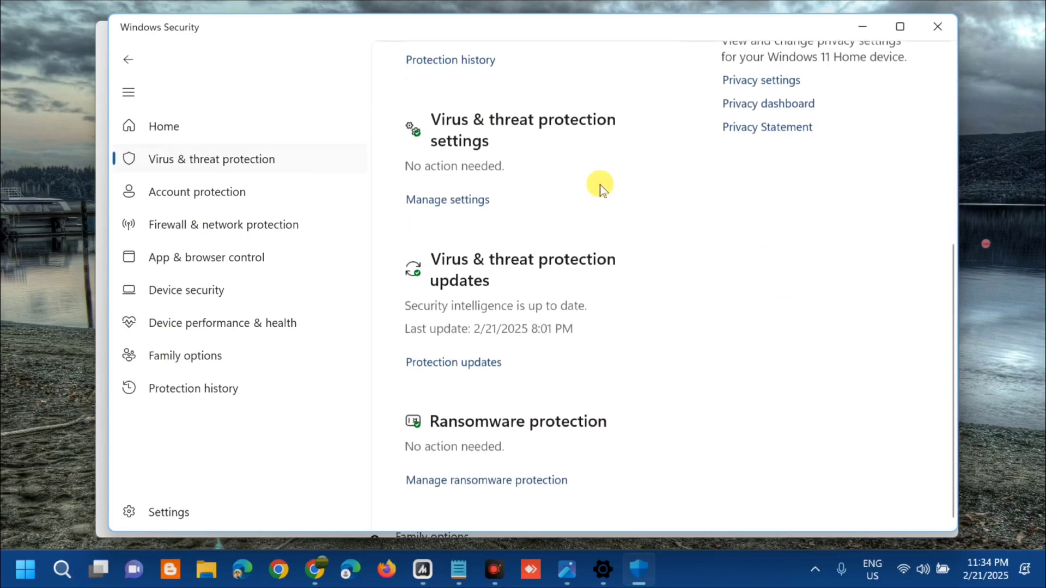
mouse_move(590, 126)
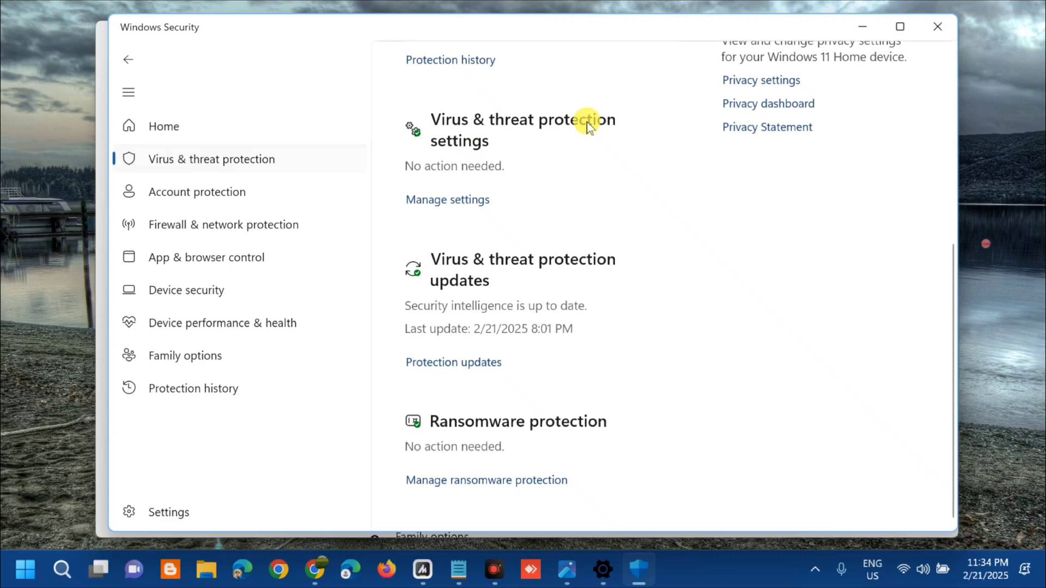
mouse_move(453, 217)
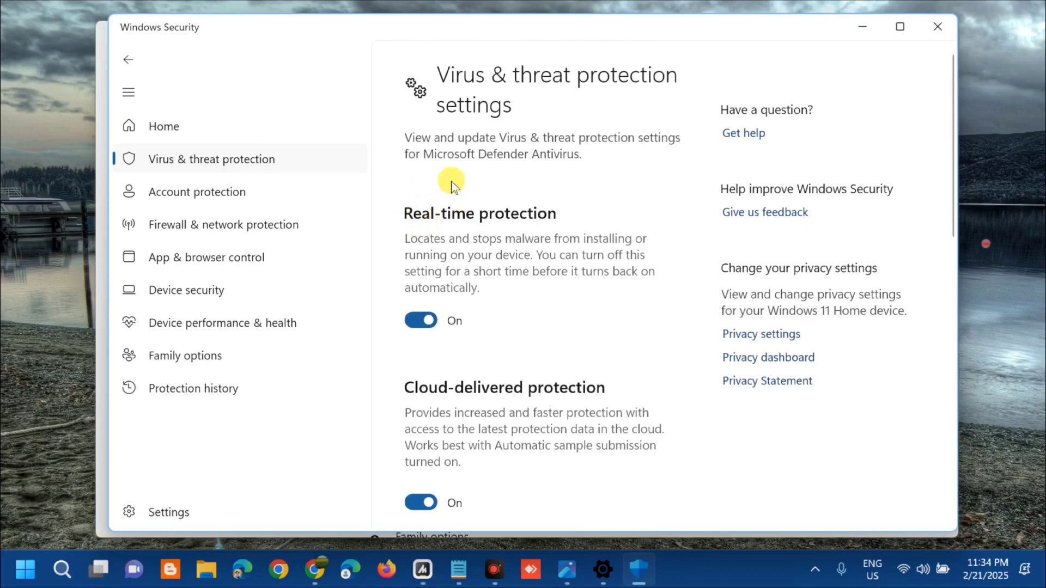
mouse_move(501, 322)
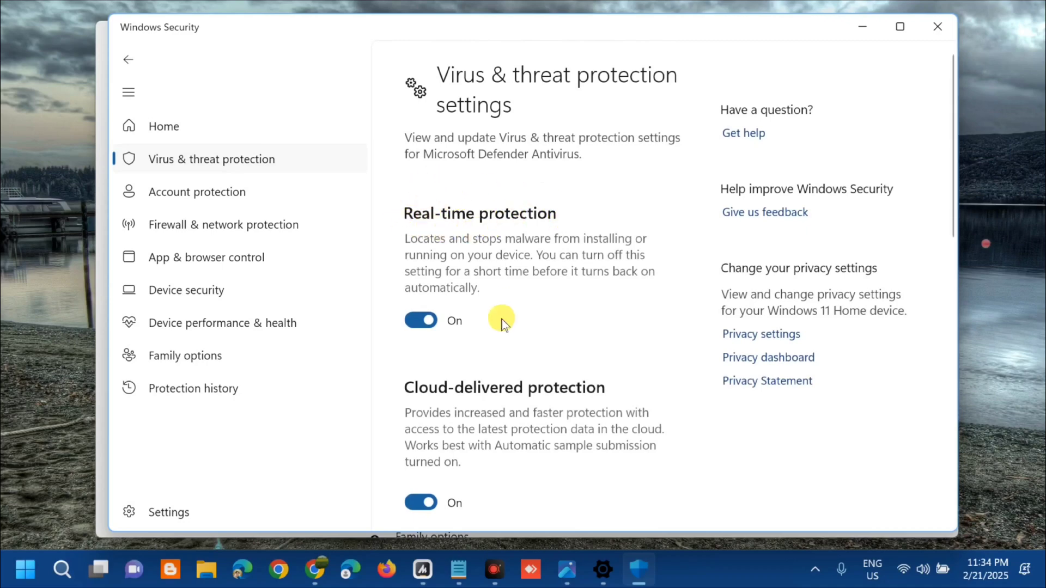
mouse_move(488, 343)
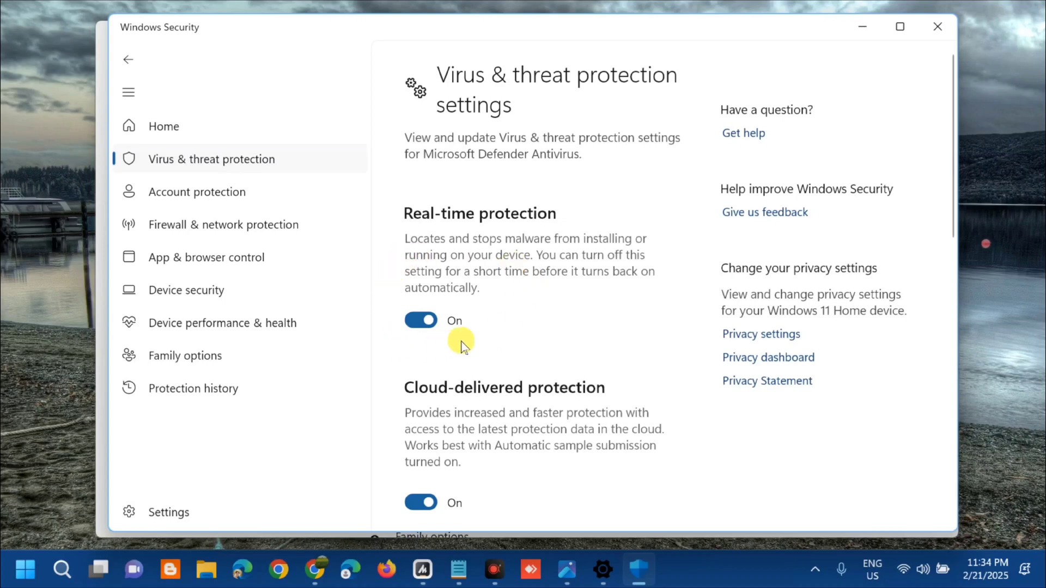
Switch Real-time protection off, confirm the UAC prompt, and close Windows Security and Settings.
click(421, 320)
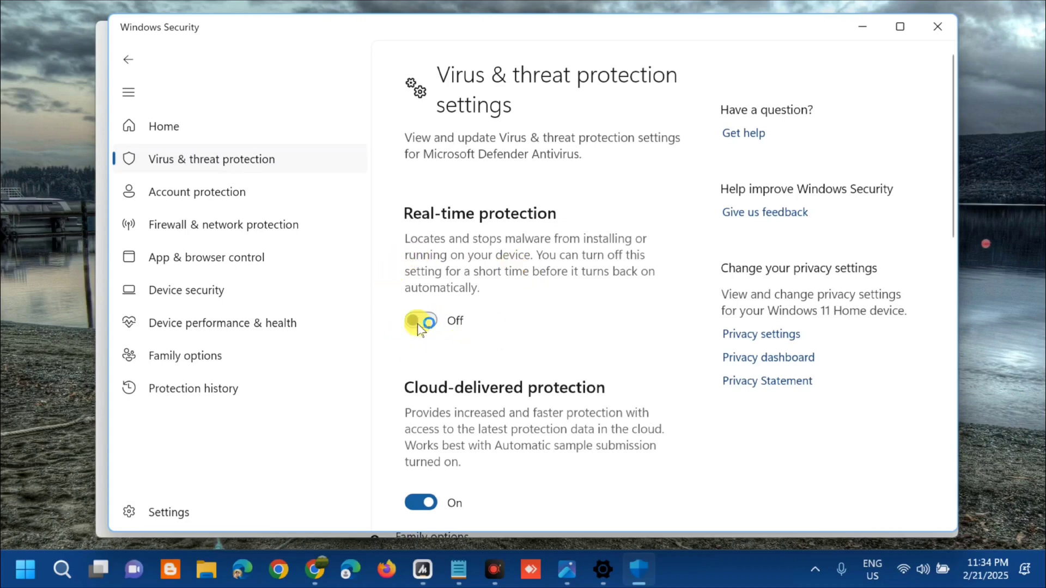
click(420, 321)
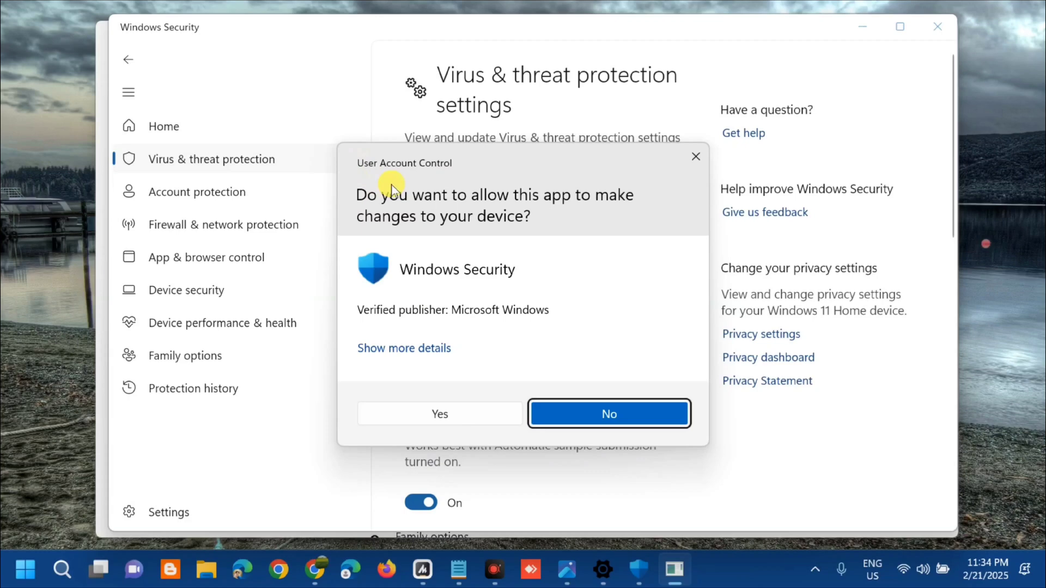
click(608, 414)
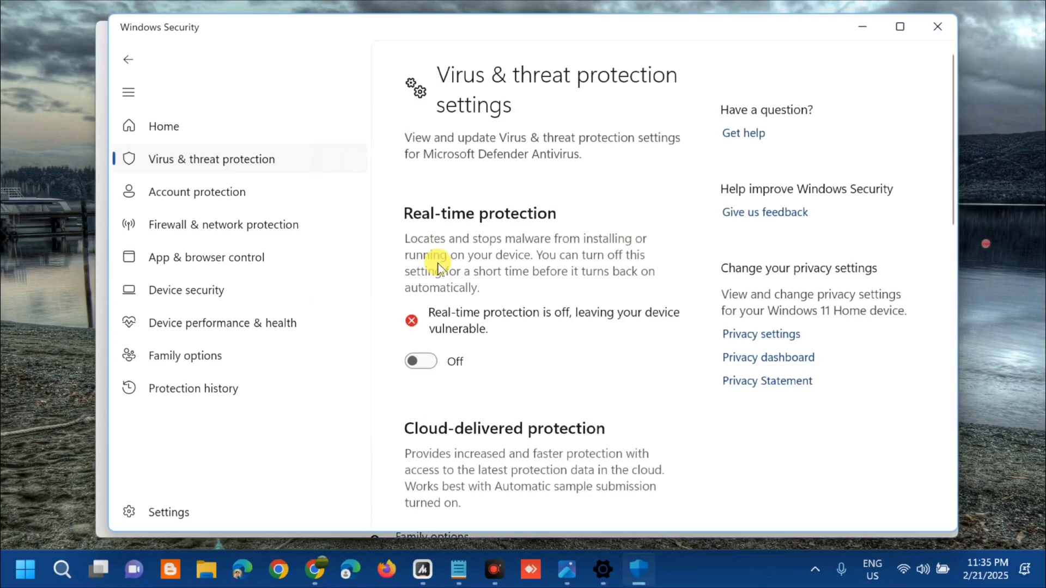
click(938, 26)
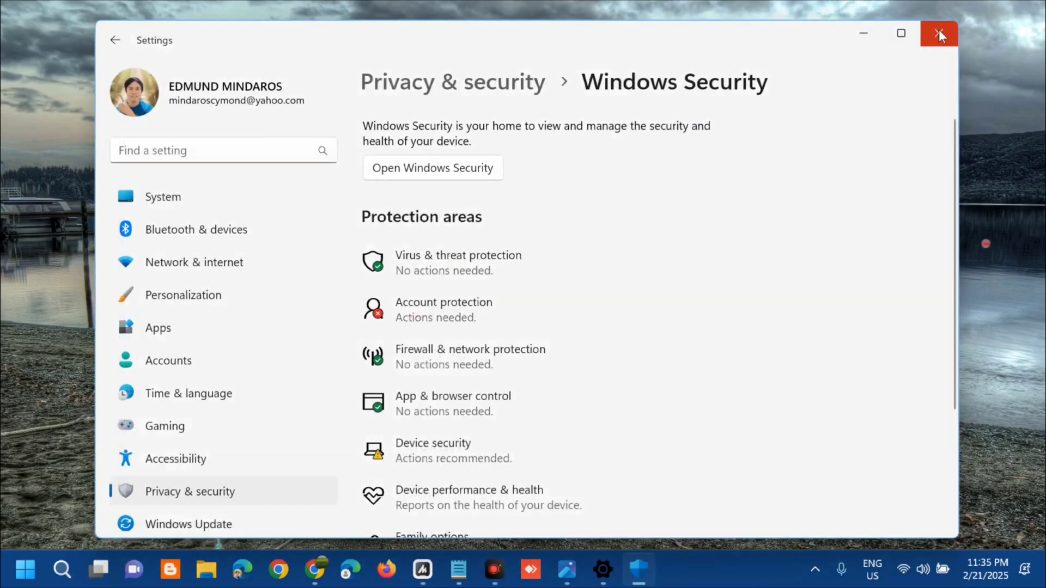
click(938, 34)
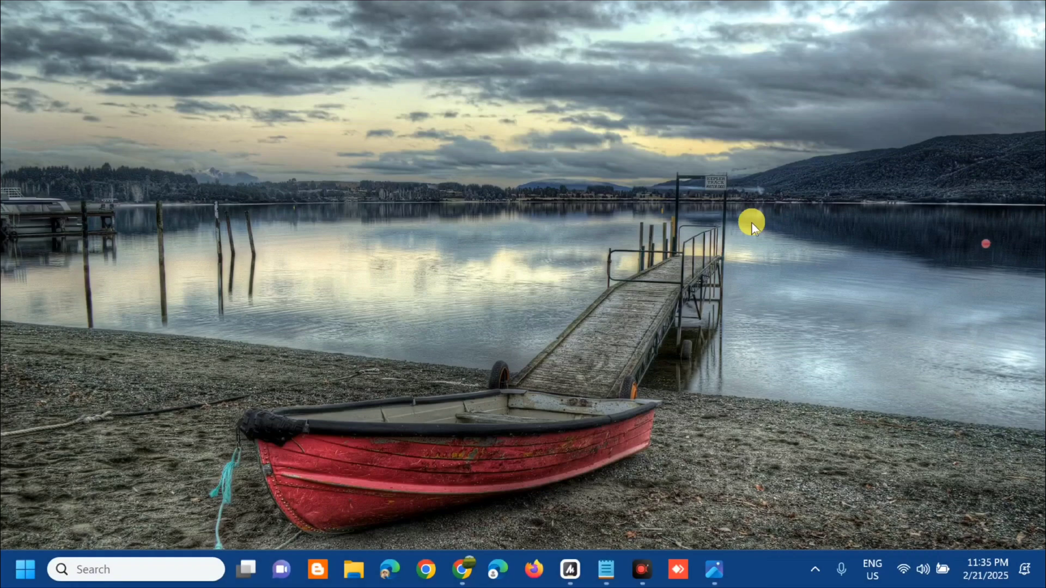
mouse_move(37, 518)
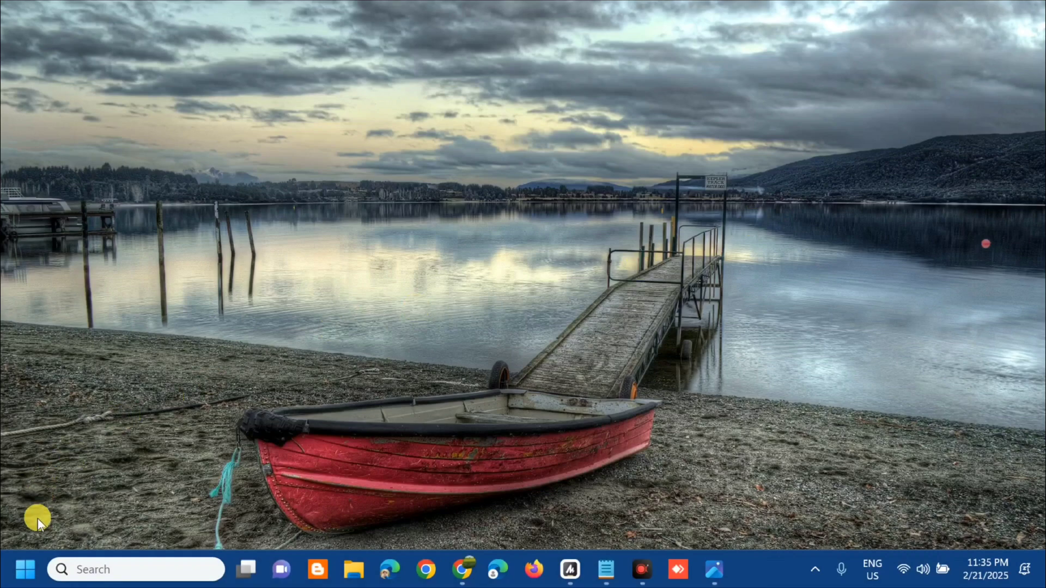
Search Start for 'troubleshoot' and reach the Other troubleshooters list in Settings.
click(26, 569)
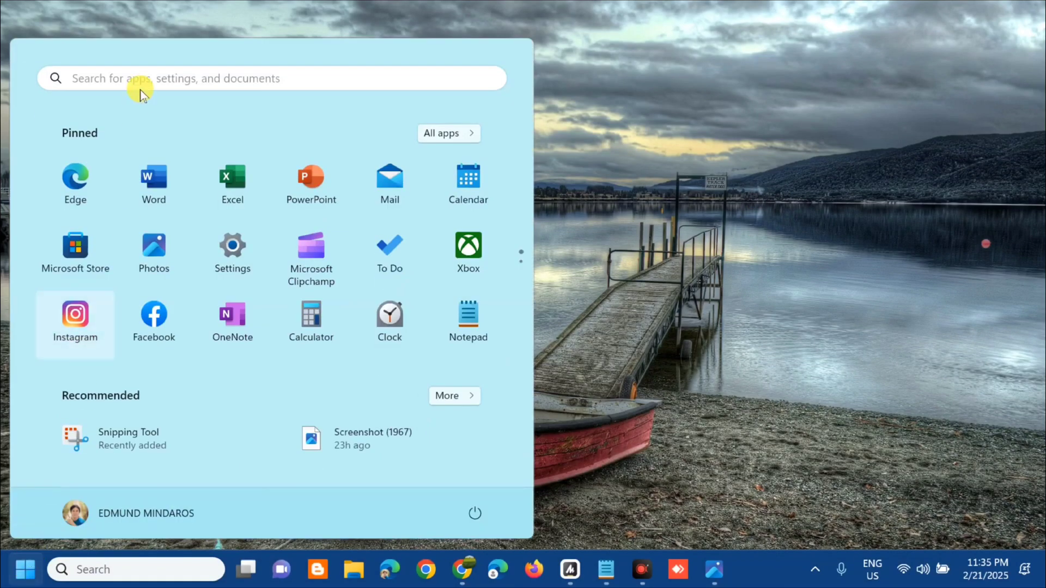
click(267, 78)
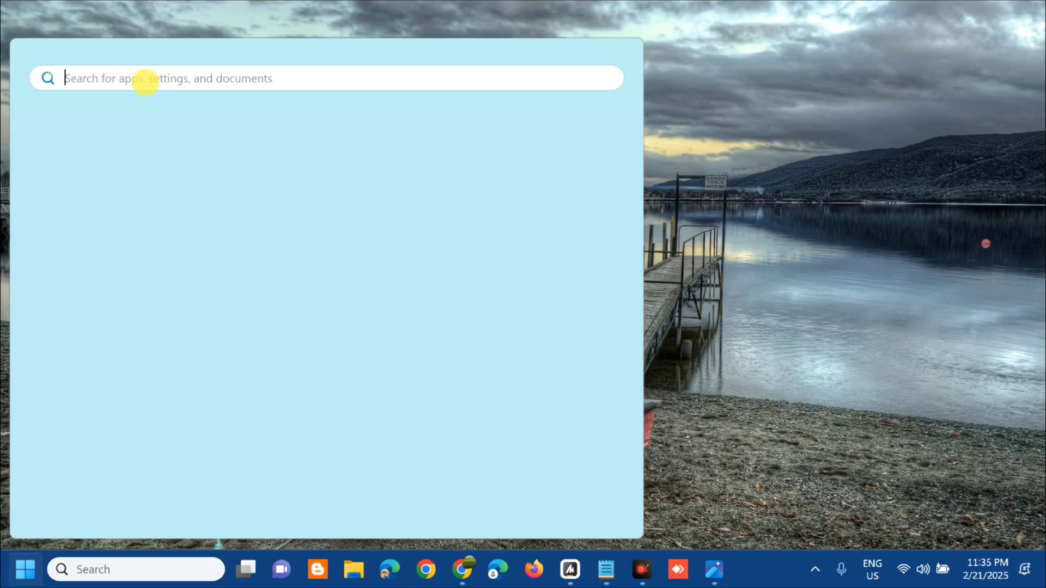
text(TROUBLE)
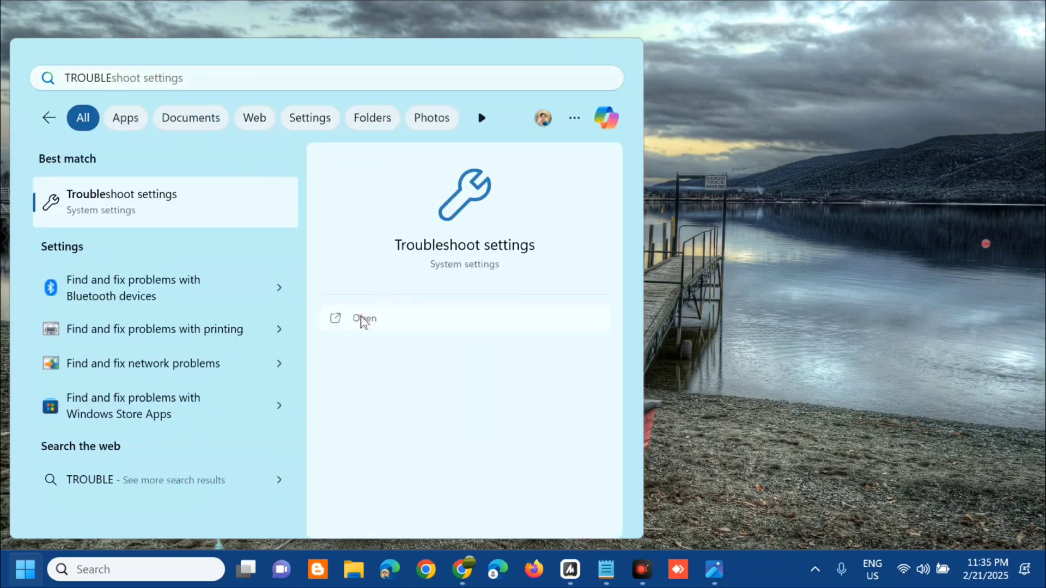
click(364, 318)
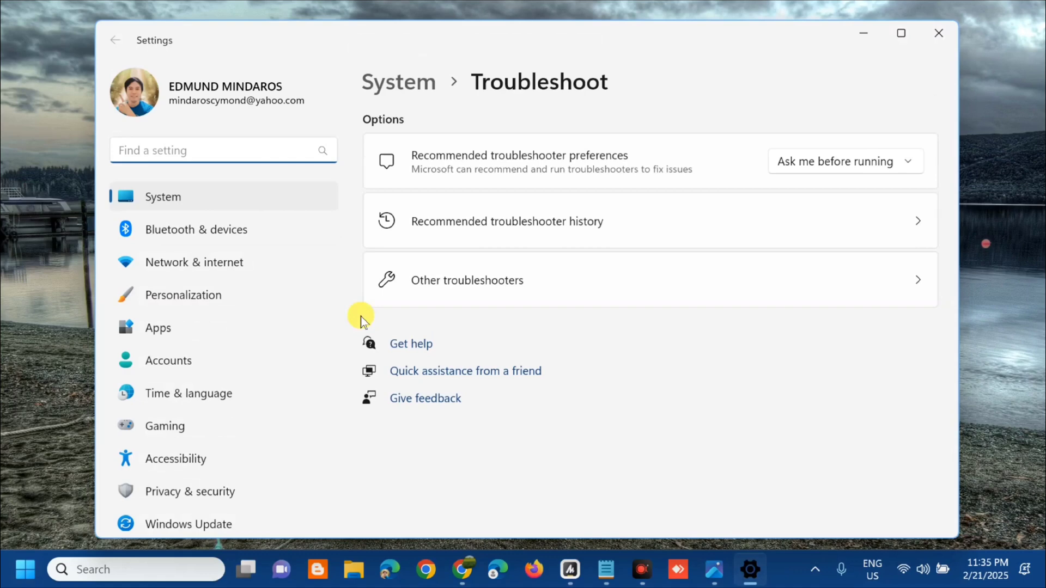
mouse_move(426, 138)
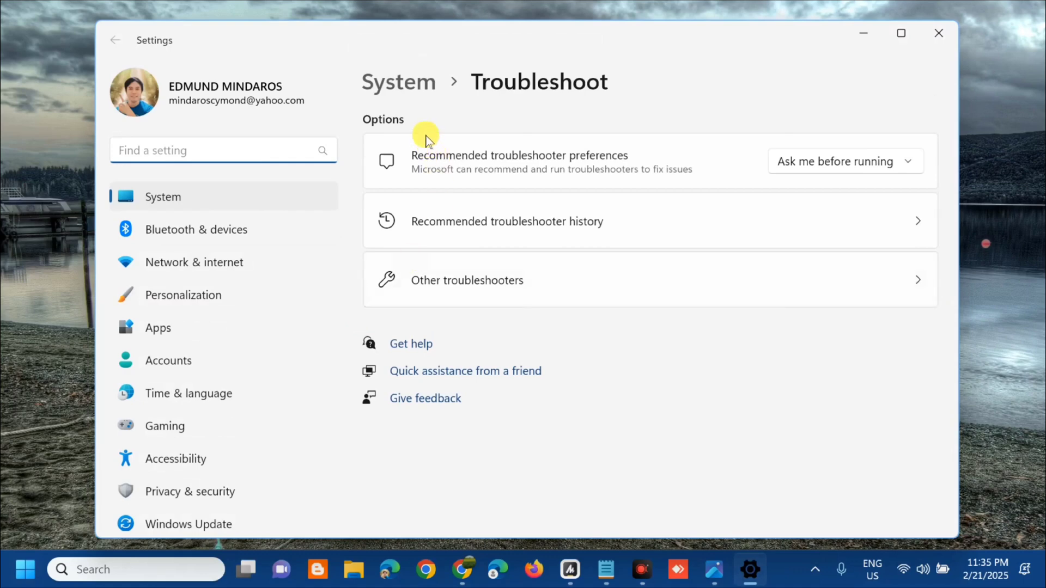
mouse_move(426, 284)
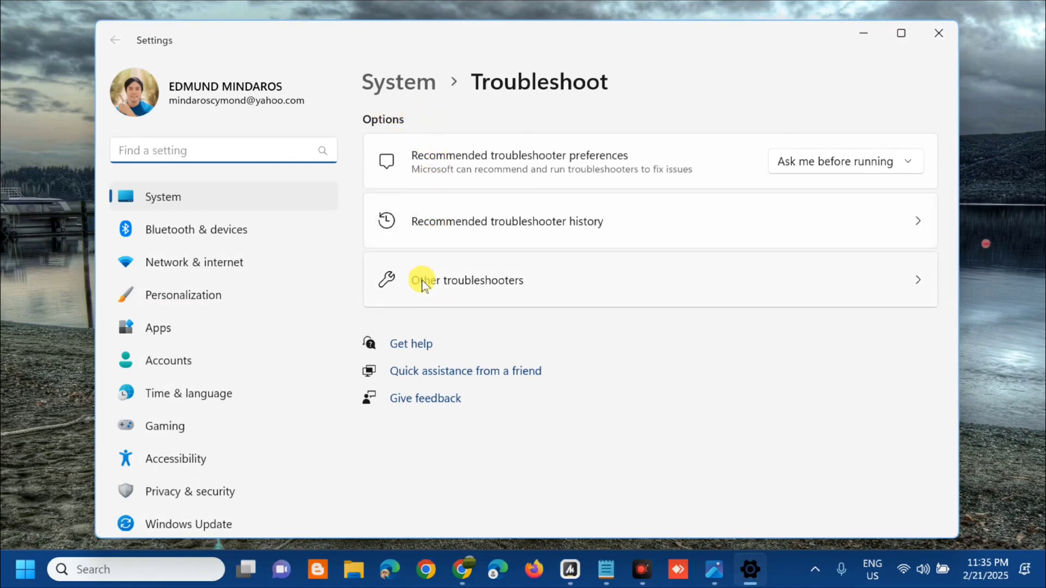
click(467, 280)
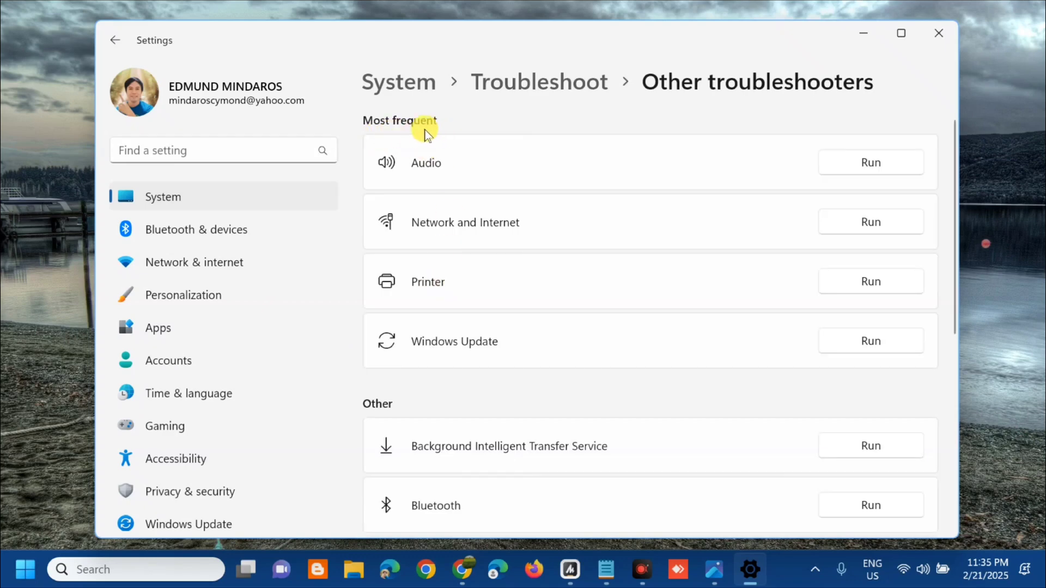
mouse_move(452, 352)
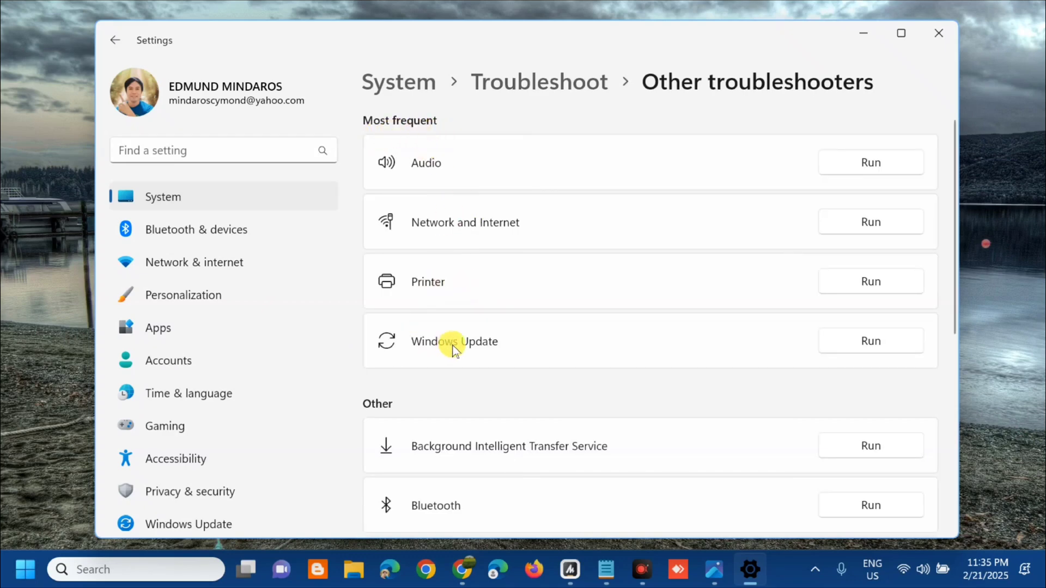
mouse_move(830, 367)
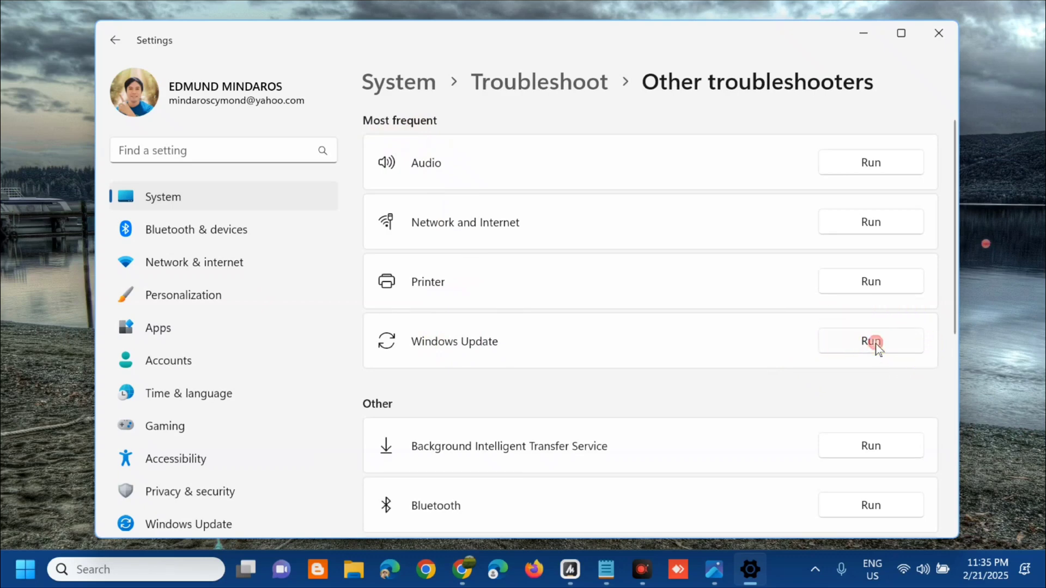
Run the Windows Update troubleshooter and let it fix the service registration.
click(870, 341)
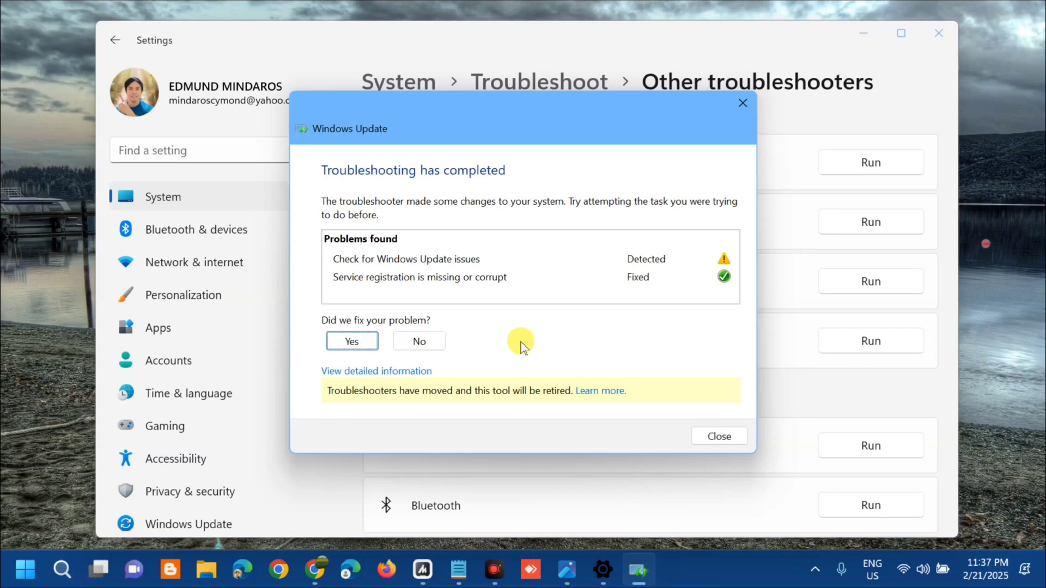
mouse_move(345, 254)
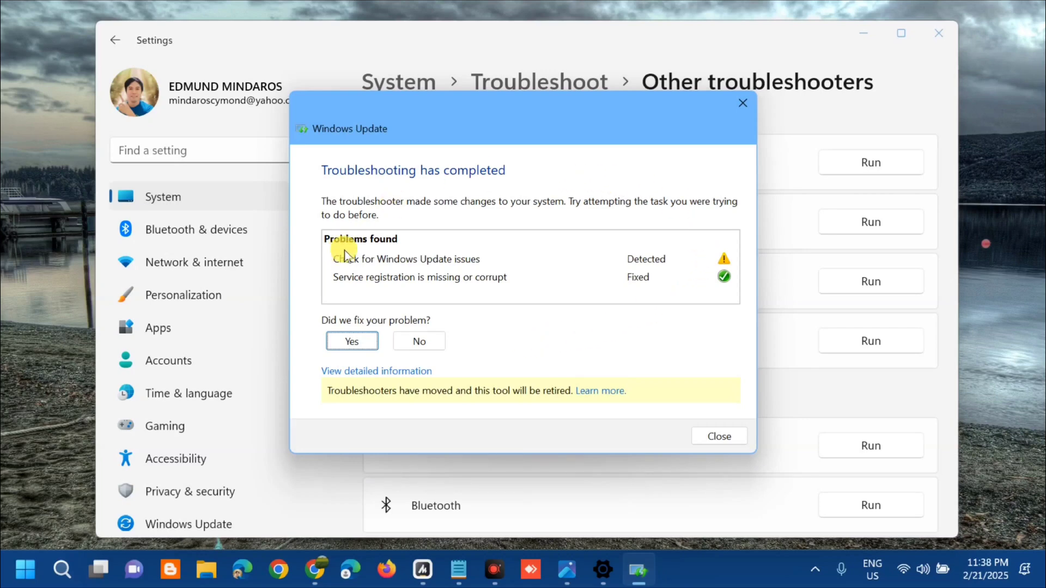
mouse_move(453, 273)
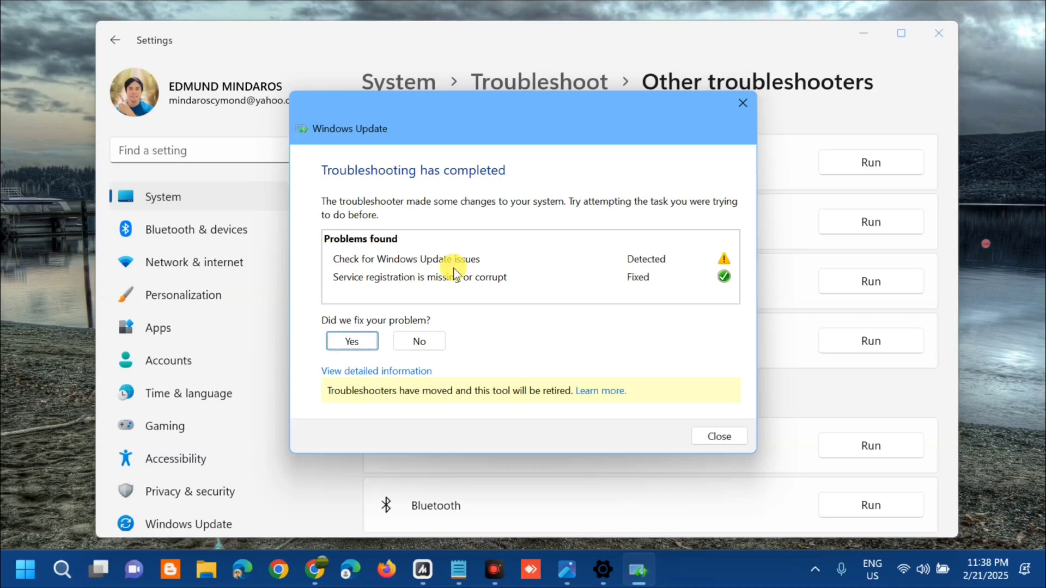
mouse_move(698, 214)
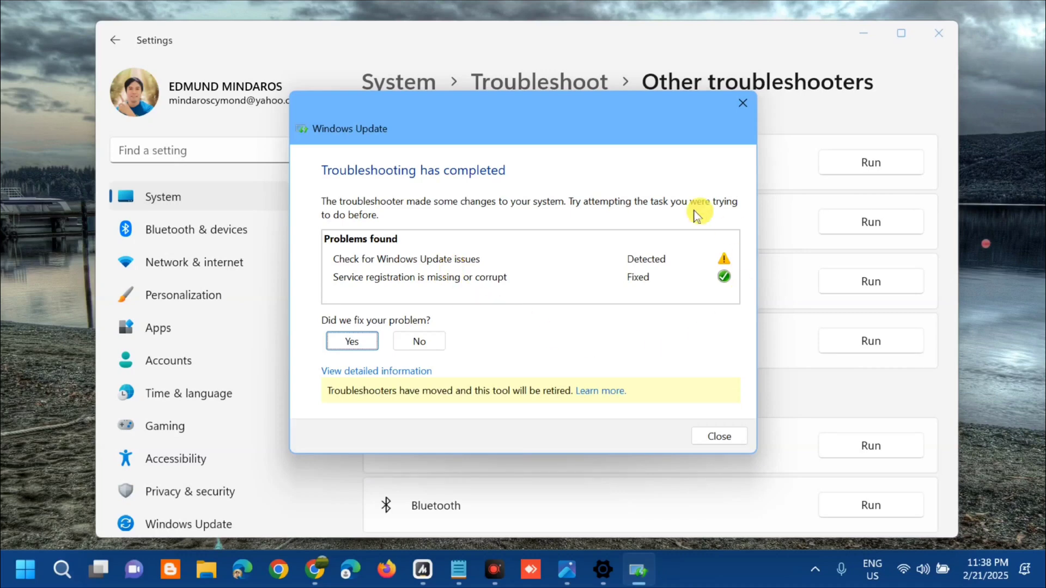
mouse_move(510, 317)
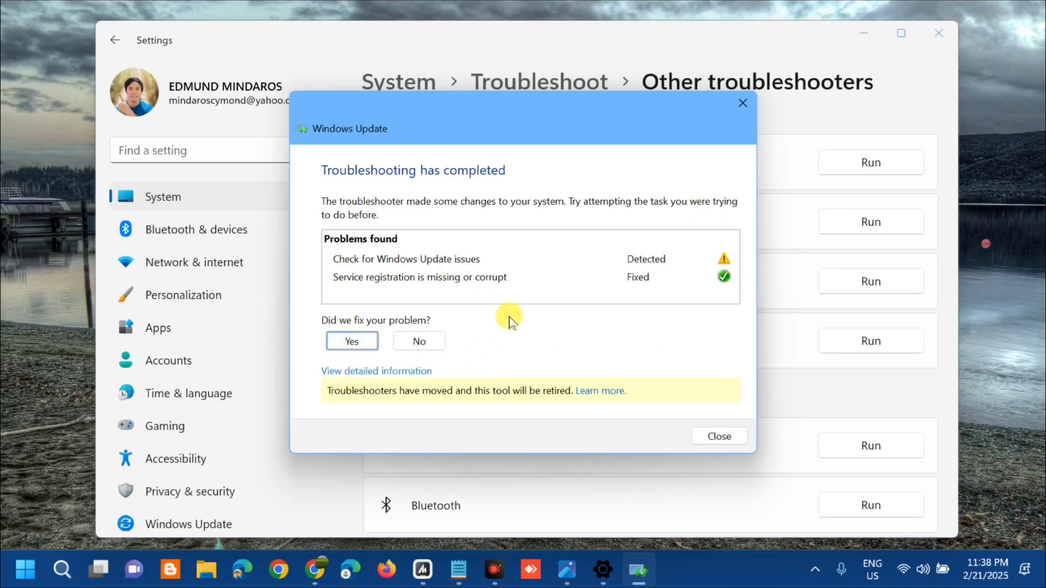
mouse_move(531, 346)
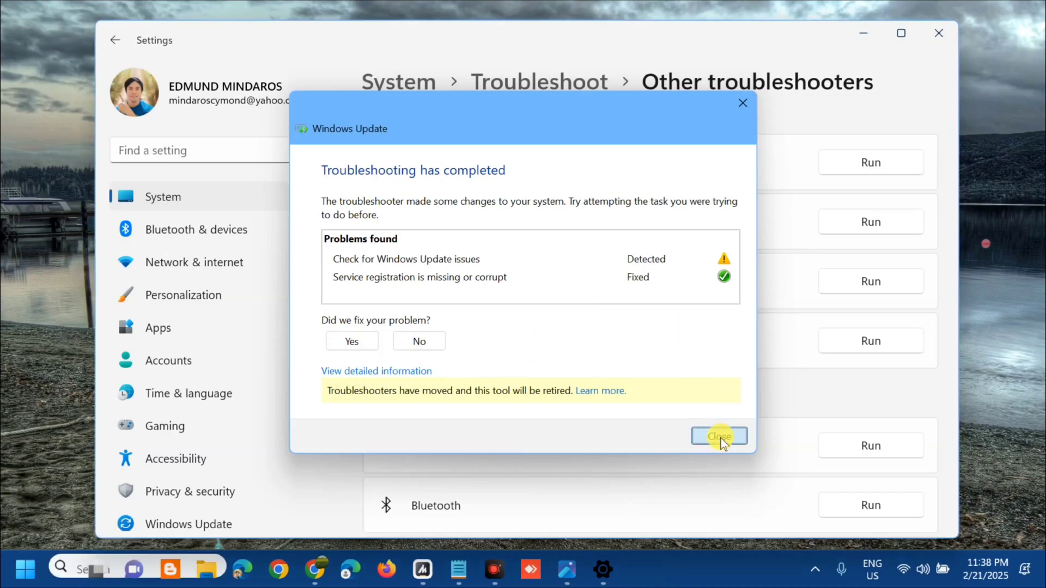
Dismiss the troubleshooter, search Start for 'CMD' and launch Command Prompt as administrator.
click(718, 437)
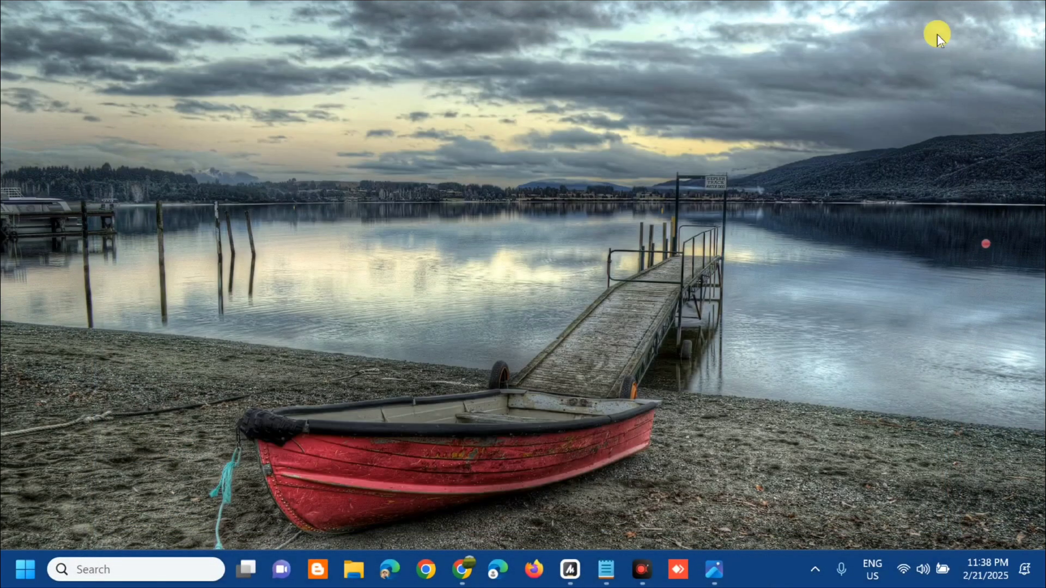
mouse_move(578, 217)
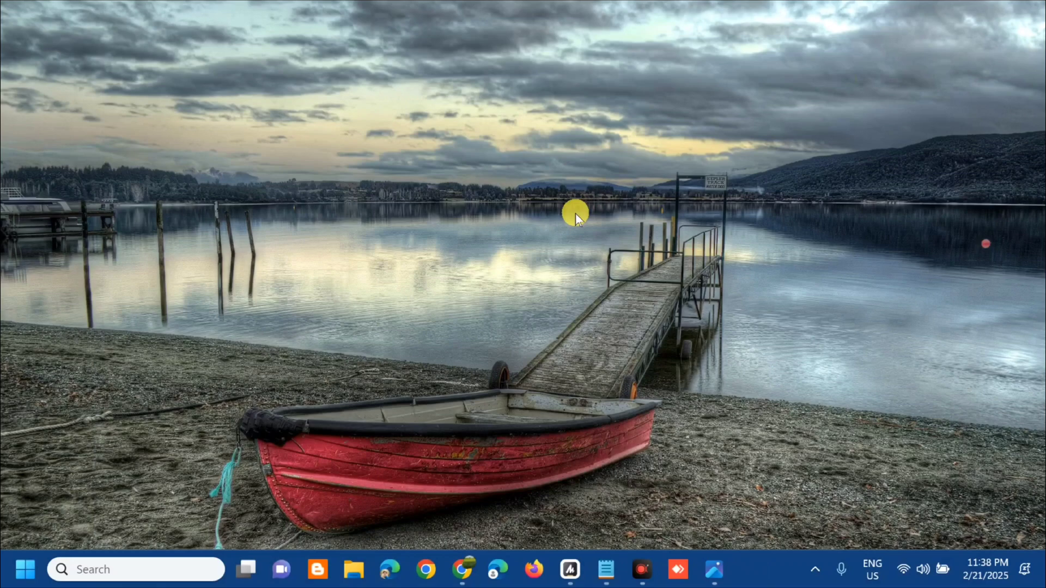
mouse_move(166, 311)
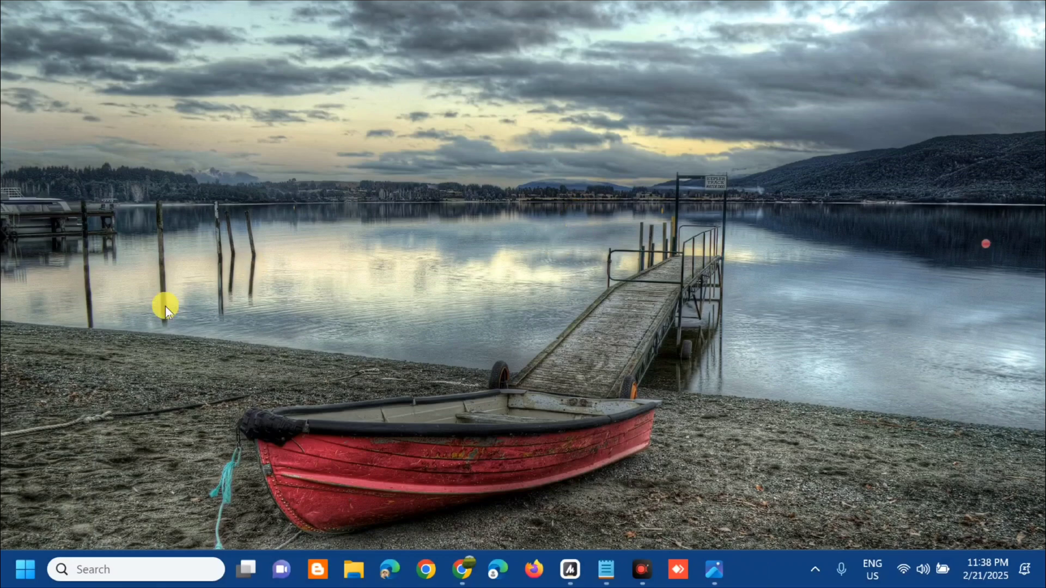
click(25, 570)
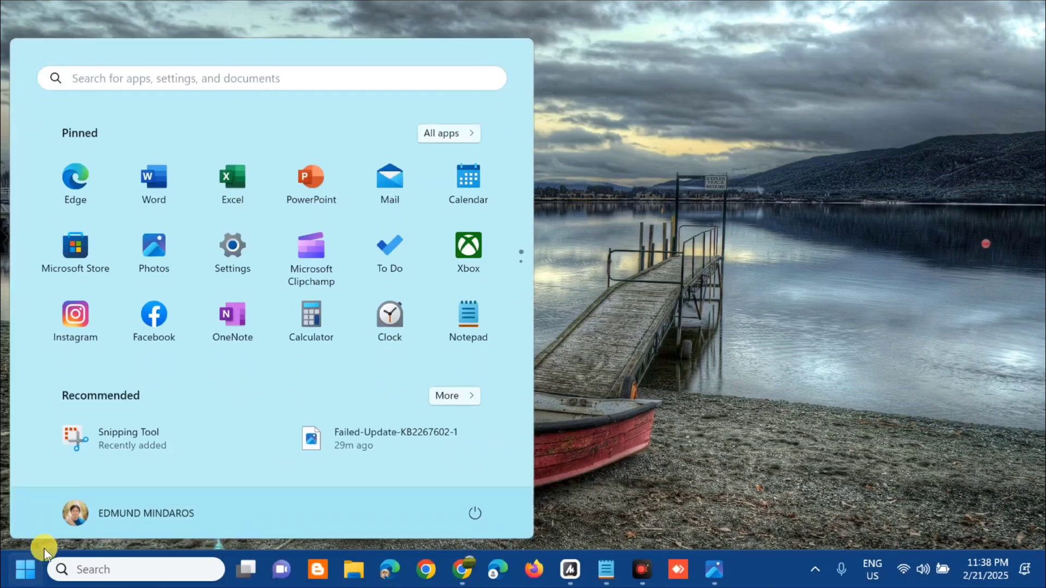
click(267, 78)
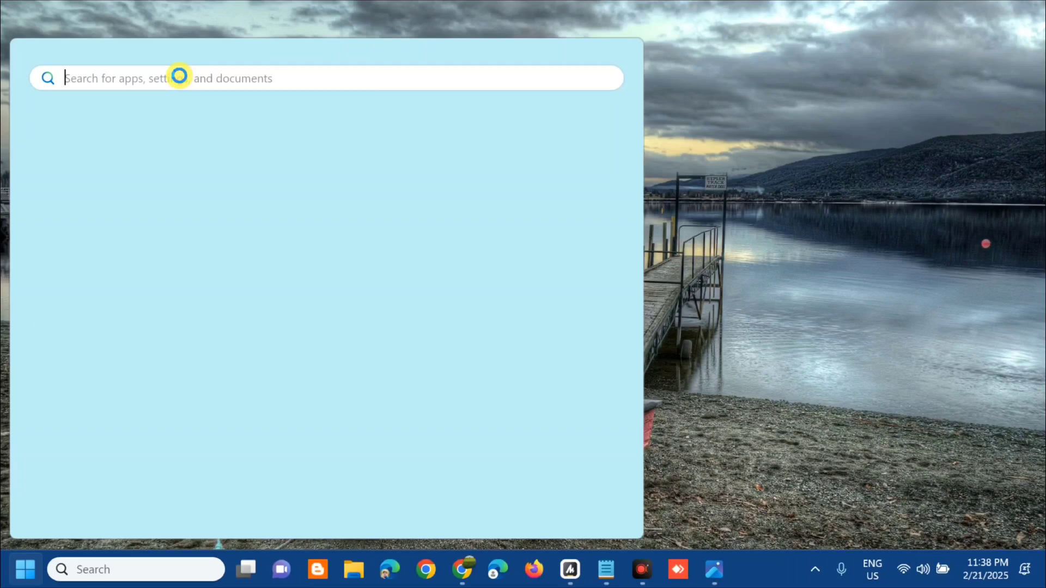
text(CMD)
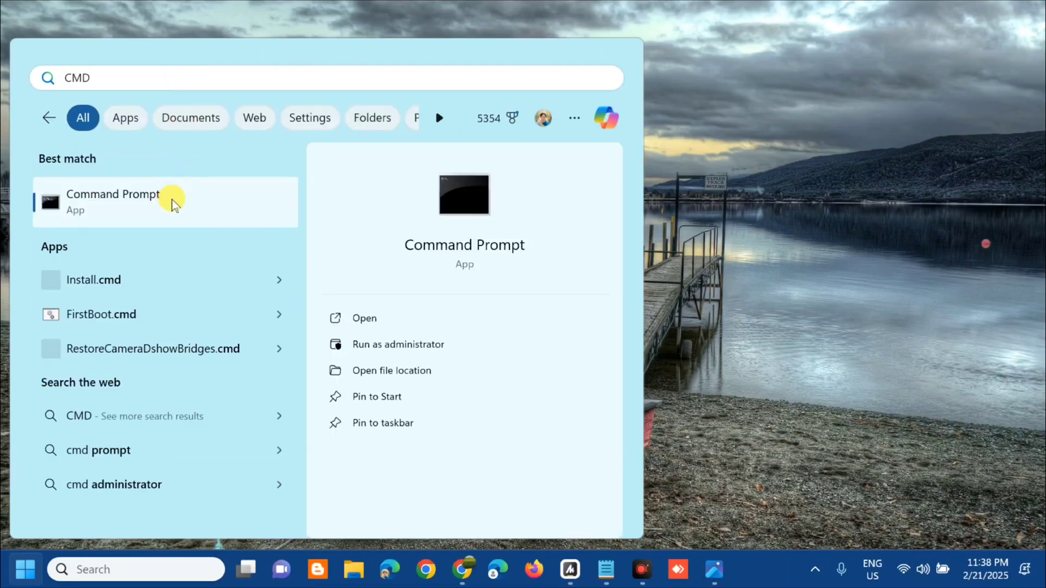
right_click(112, 201)
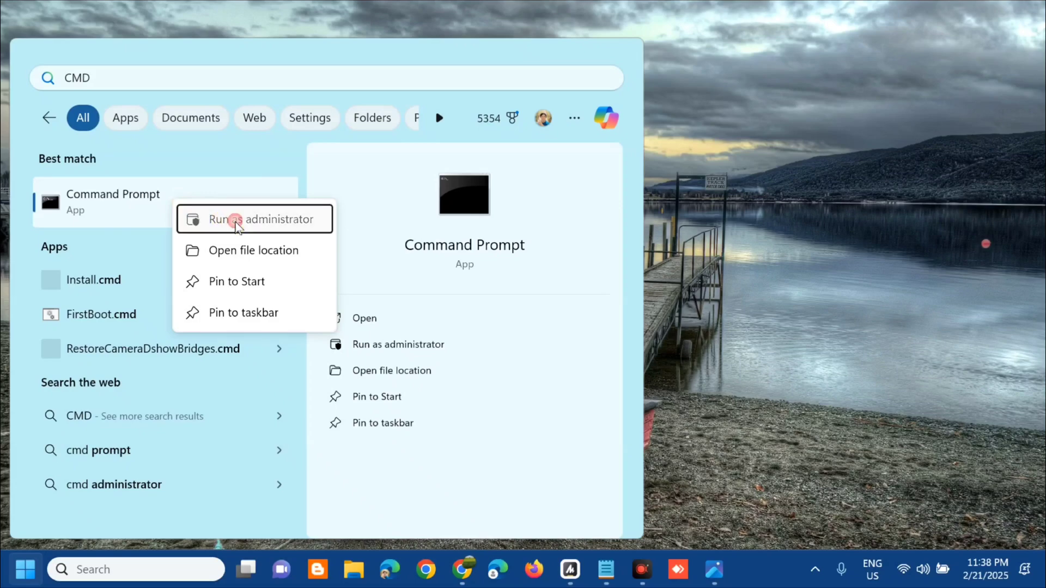
click(254, 219)
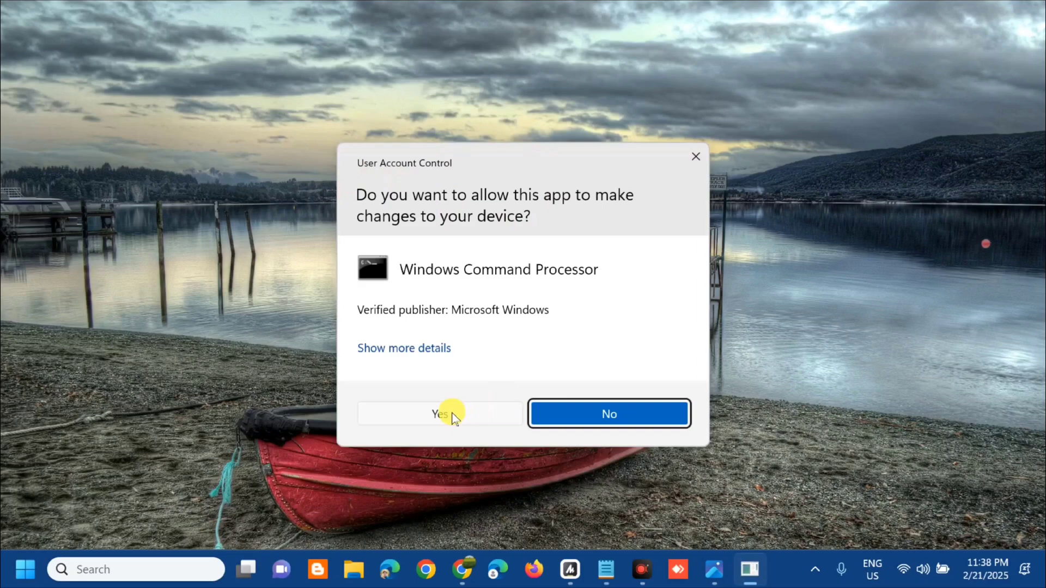
Allow the elevated Command Prompt and select the DISM command in the Notepad notes to copy it.
click(439, 414)
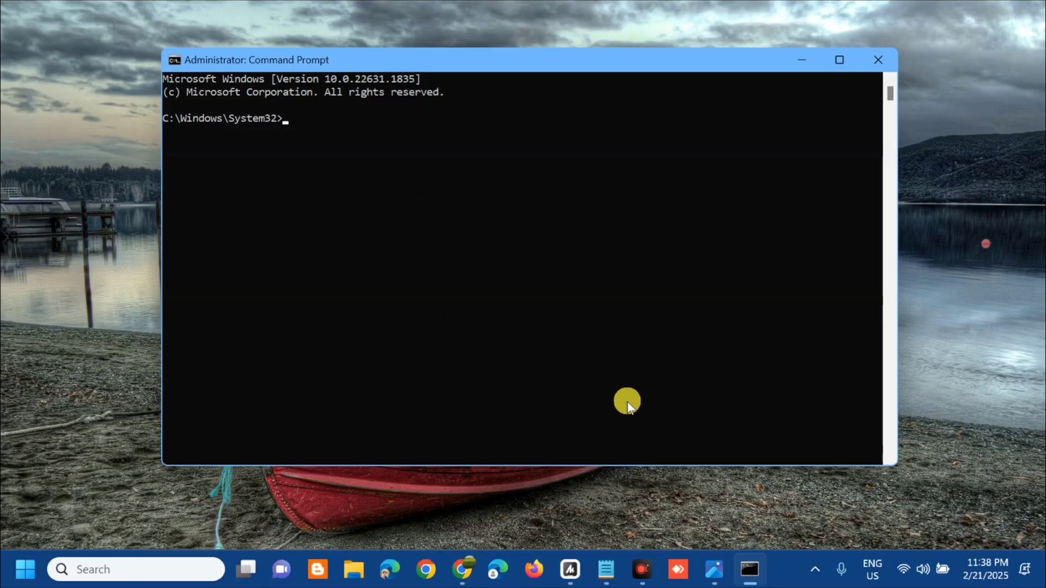
mouse_move(606, 569)
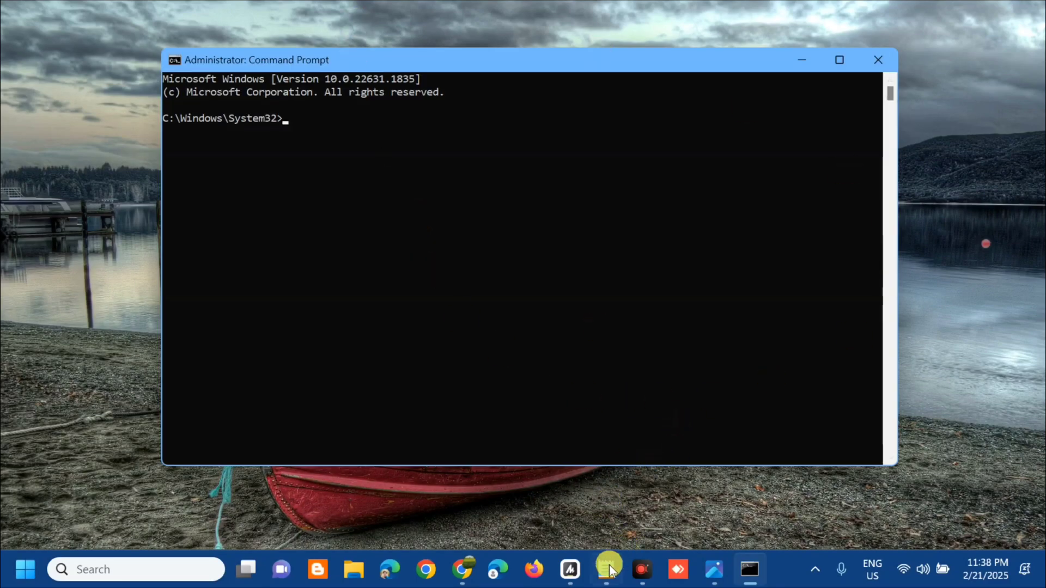
click(607, 570)
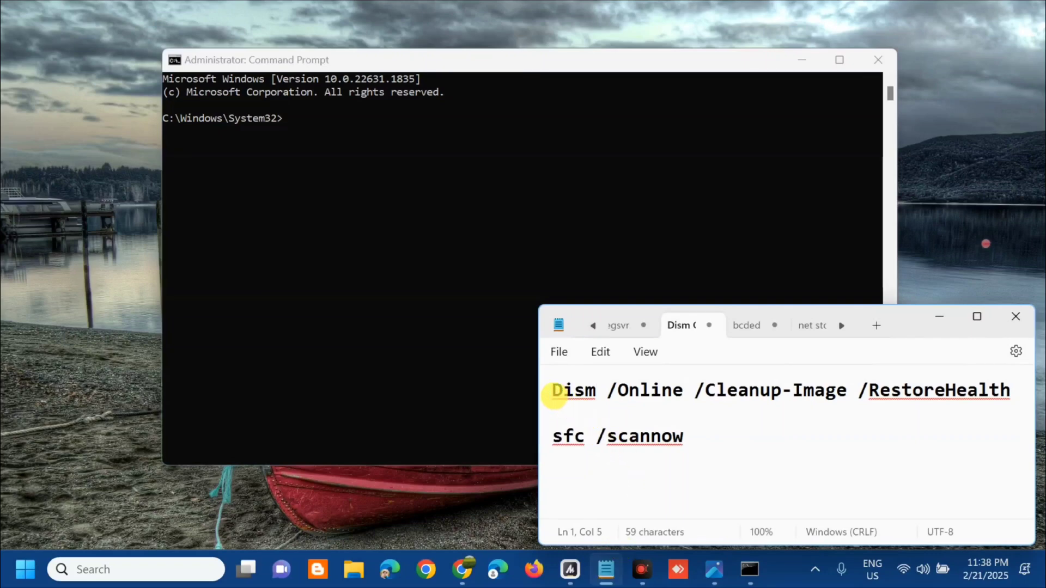
drag(553, 390, 688, 390)
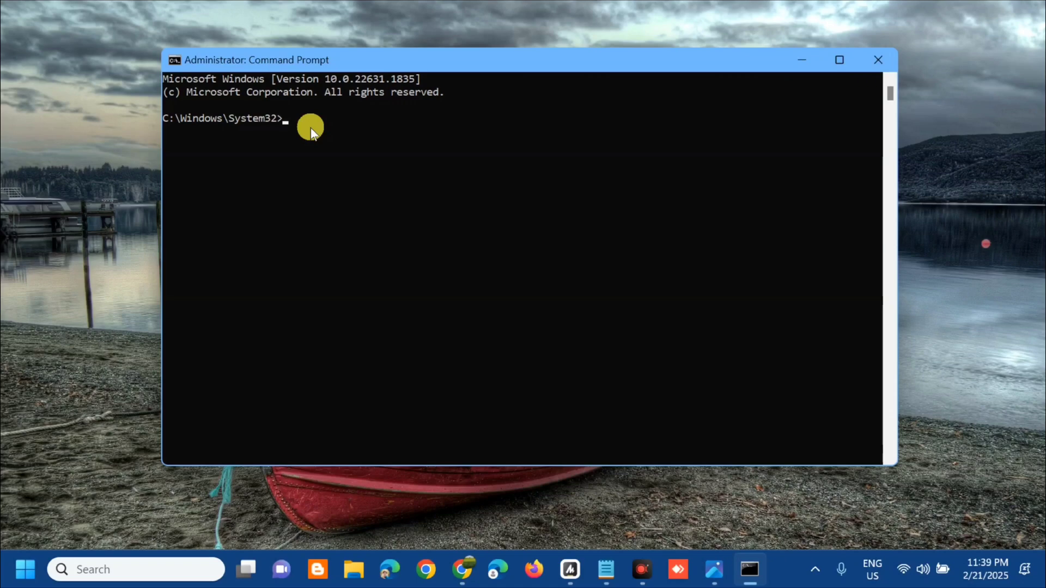
Run Dism /Online /Cleanup-Image /RestoreHealth in the administrator Command Prompt.
text(Dism /Online /Cleanup-Image /RestoreHealth)
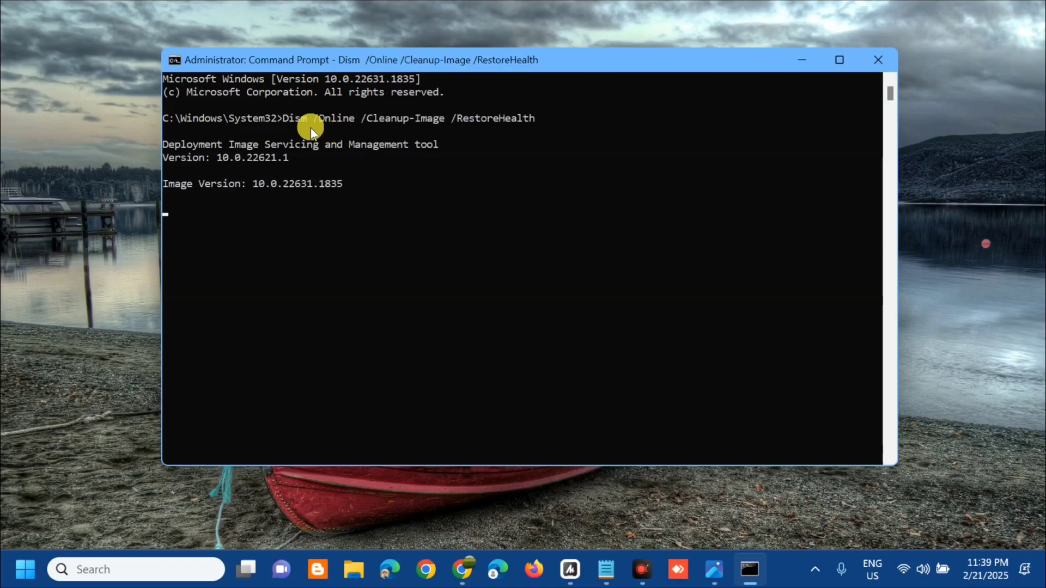
mouse_move(442, 259)
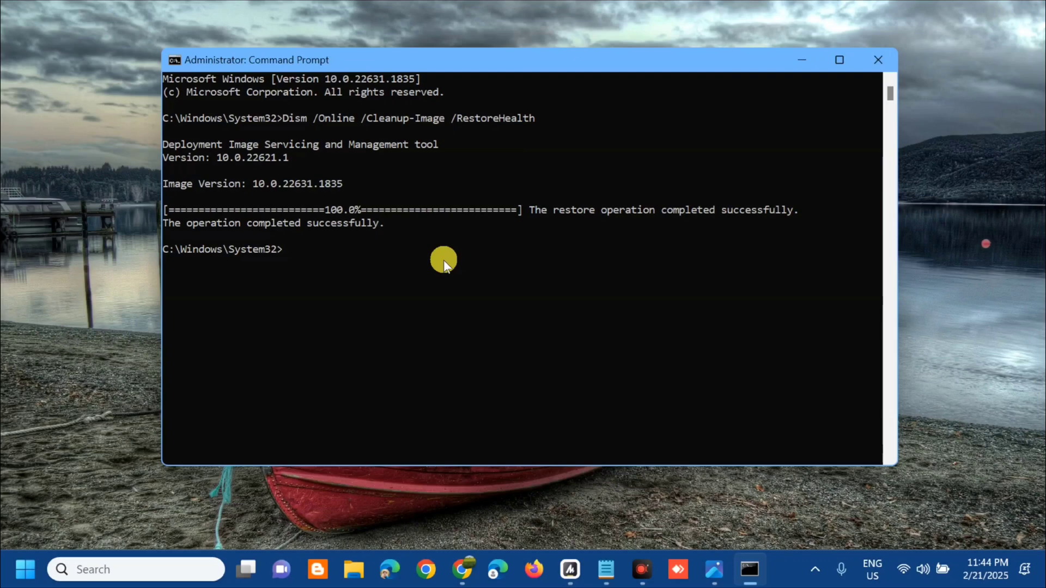
Run sfc /scannow to verify system file integrity.
text(sf)
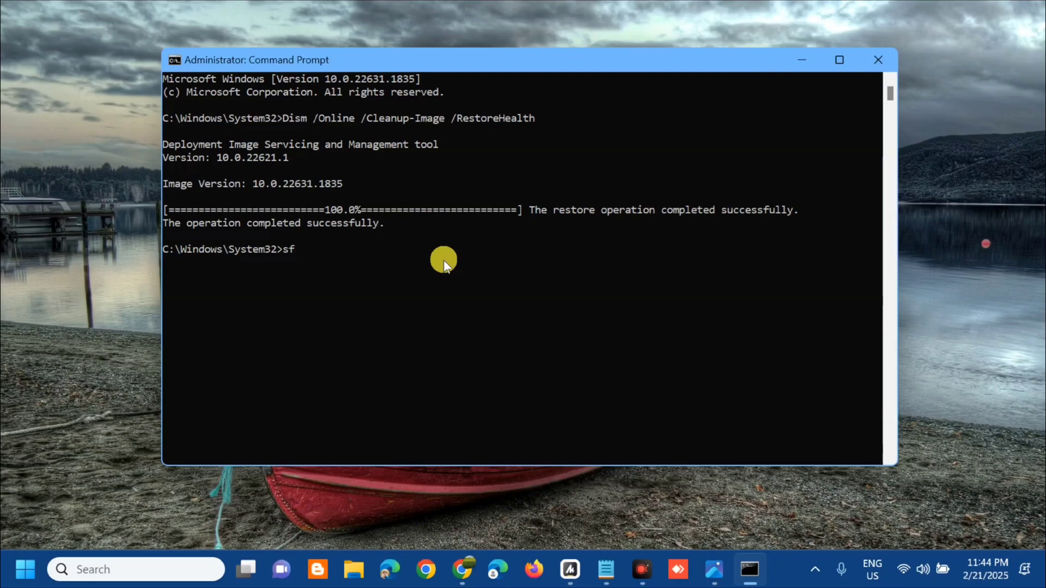
text(c /sc)
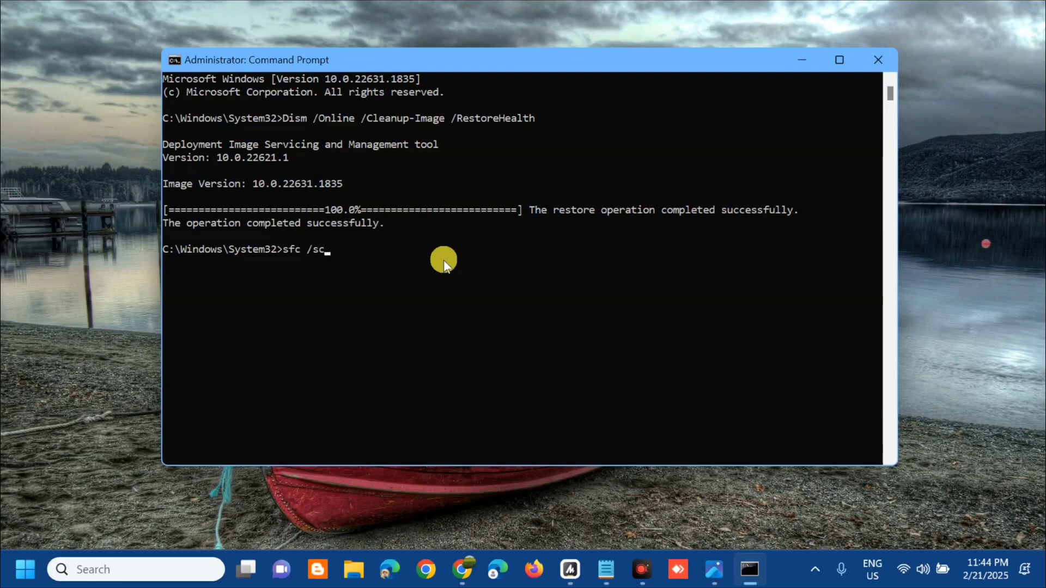
text(annow)
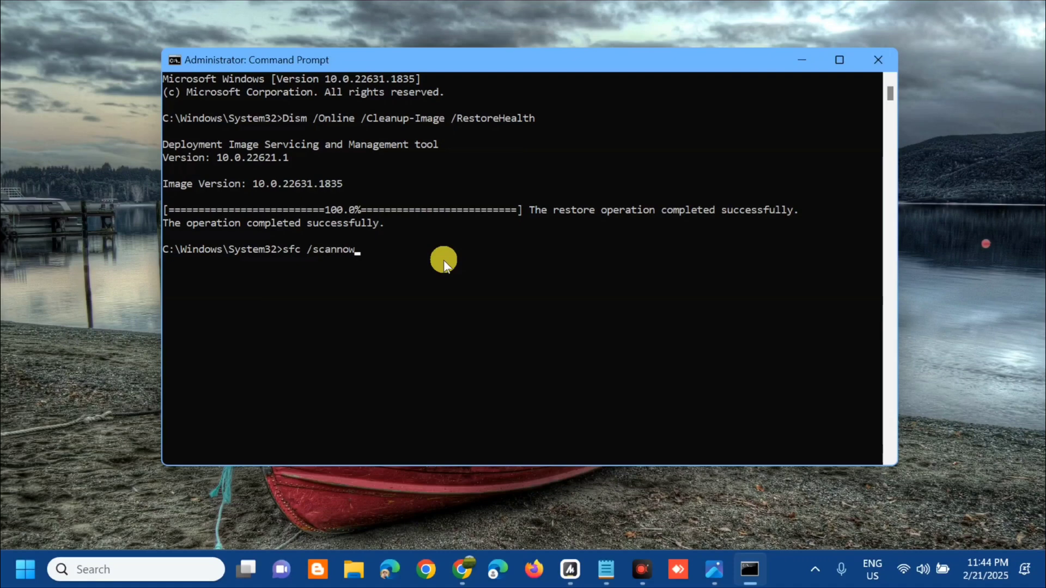
key(enter)
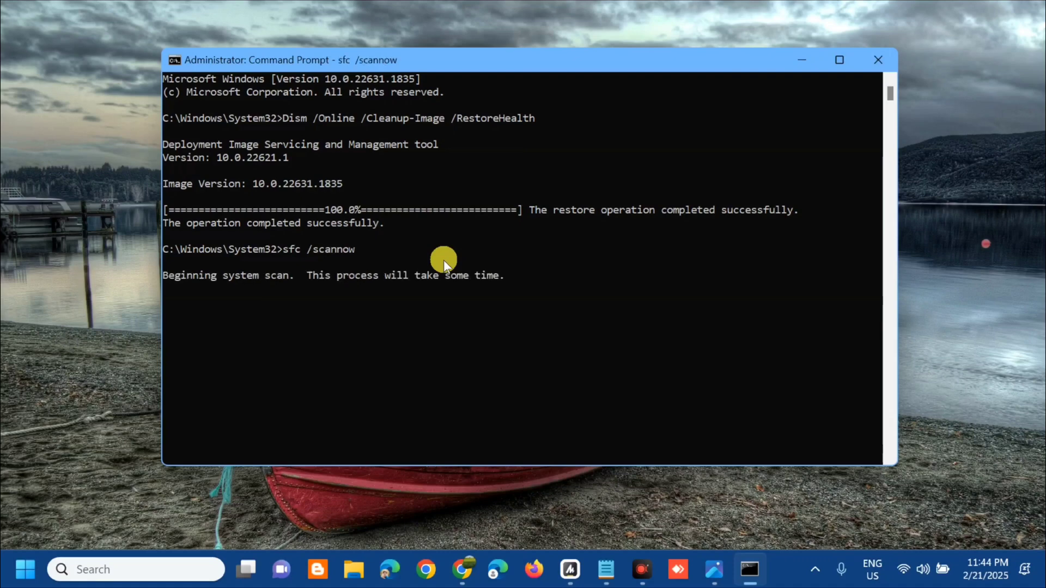
mouse_move(524, 352)
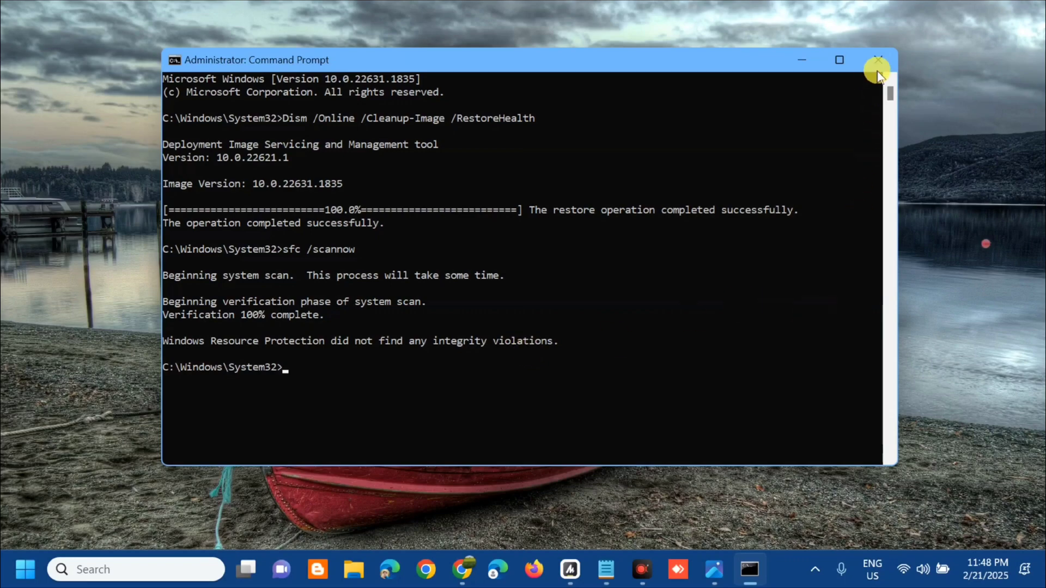
Close Command Prompt and bring up the Start menu's power options for restarting.
click(878, 60)
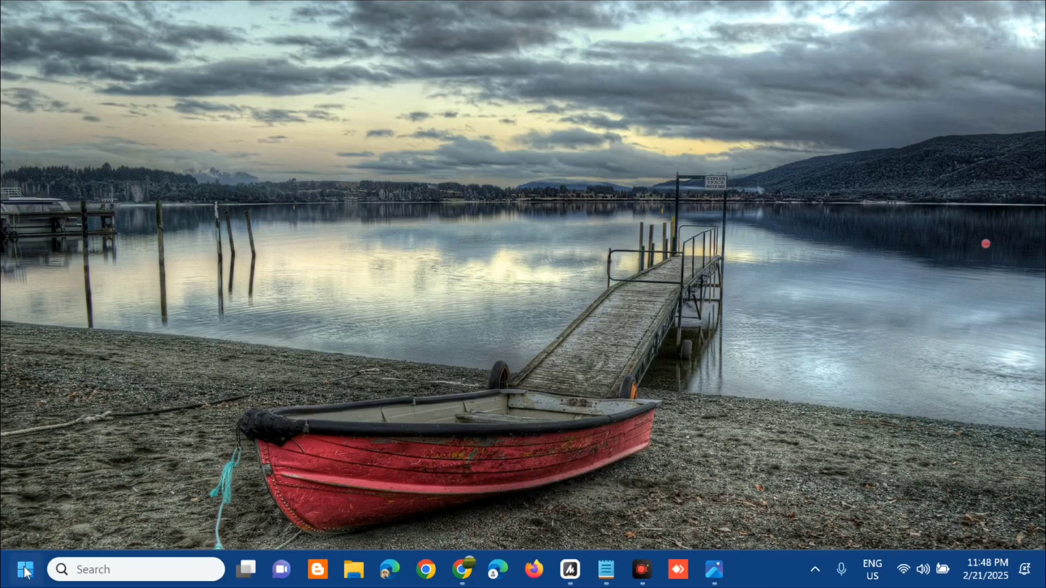
click(25, 569)
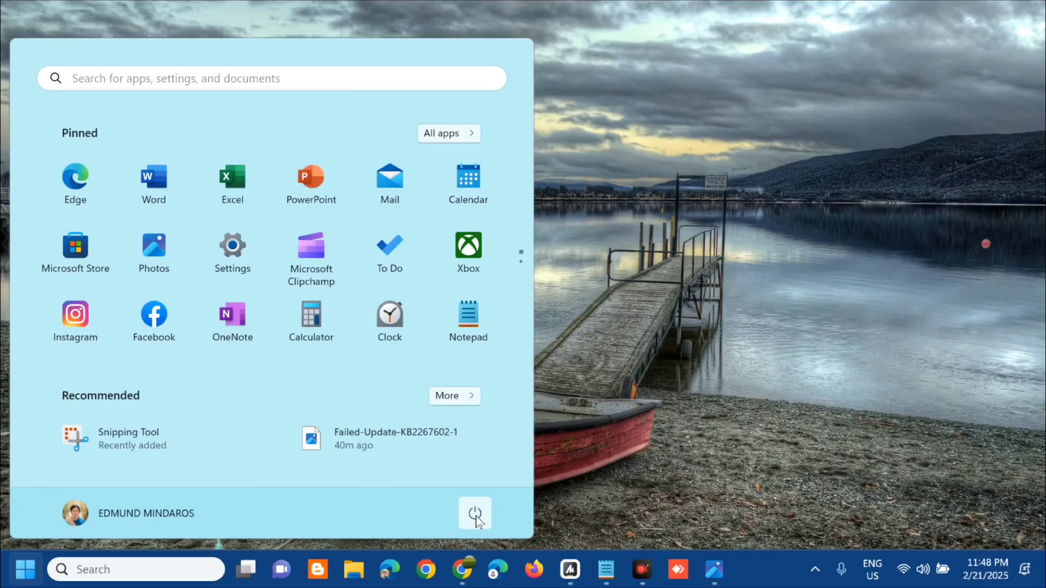
click(474, 513)
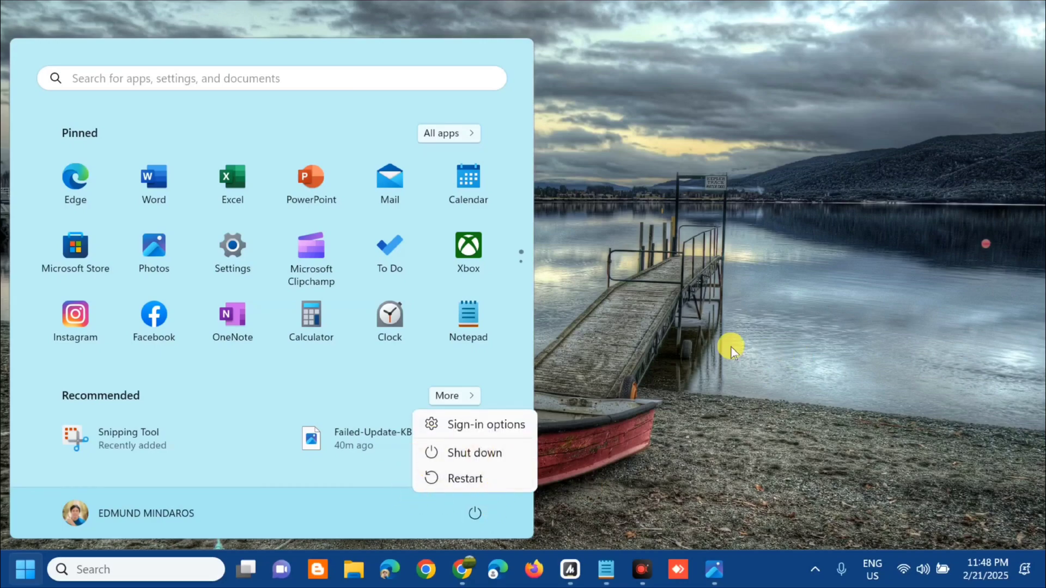